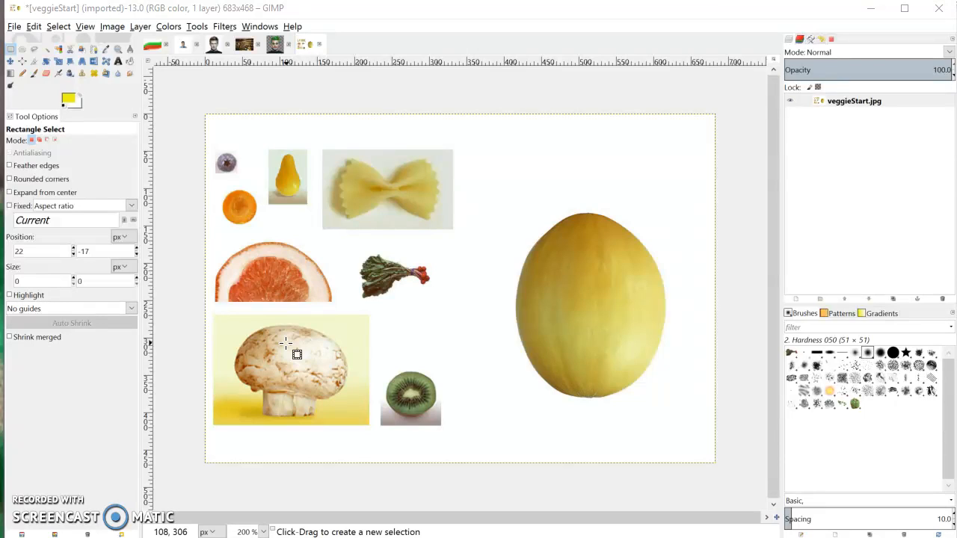
mouse_move(287, 341)
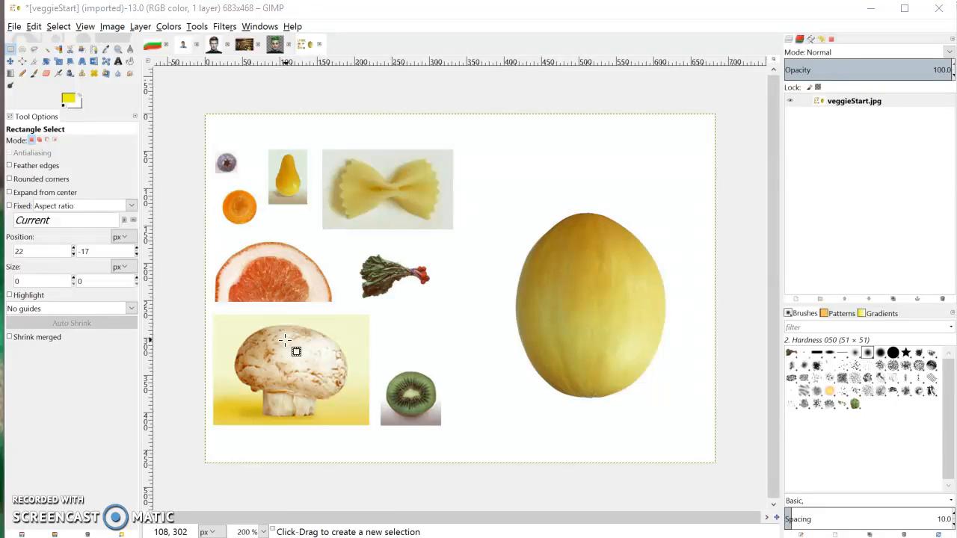
mouse_move(371, 266)
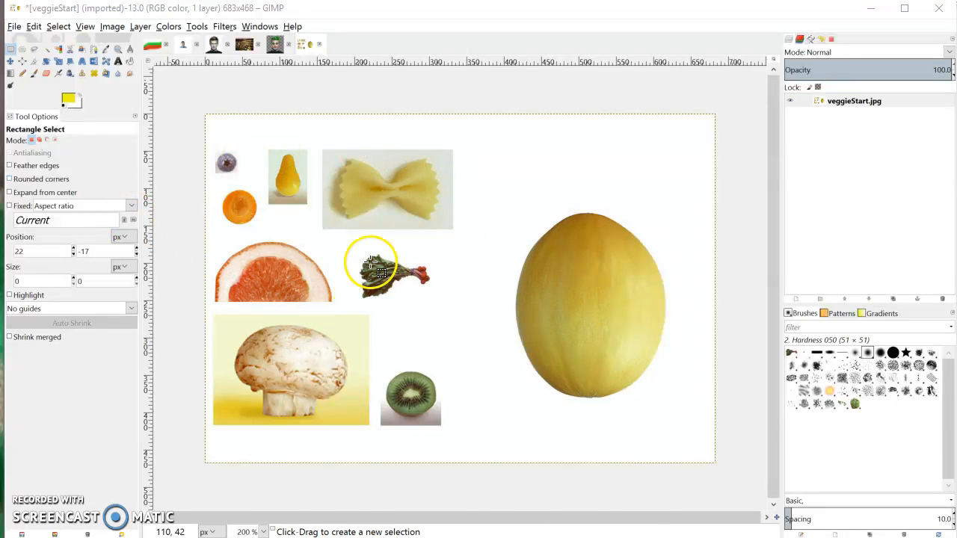
mouse_move(415, 404)
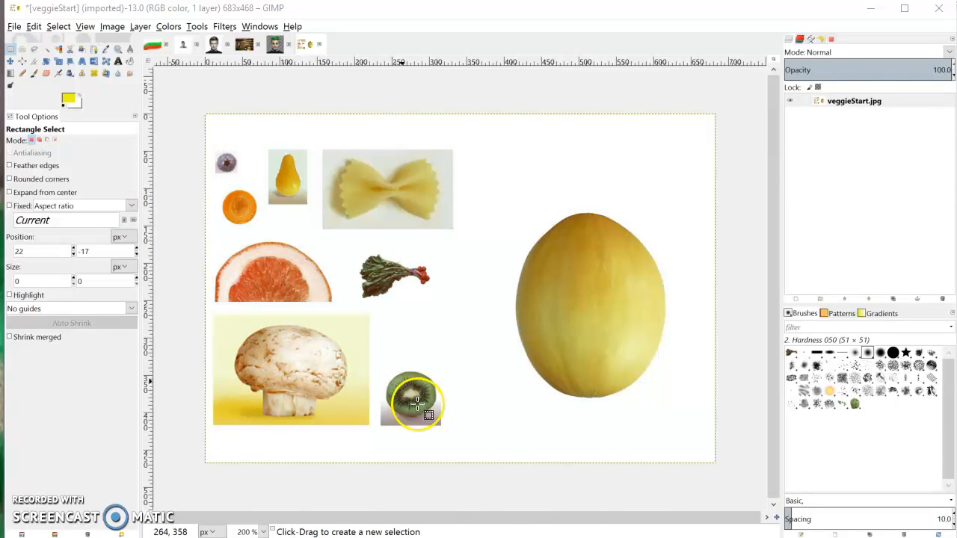
mouse_move(361, 278)
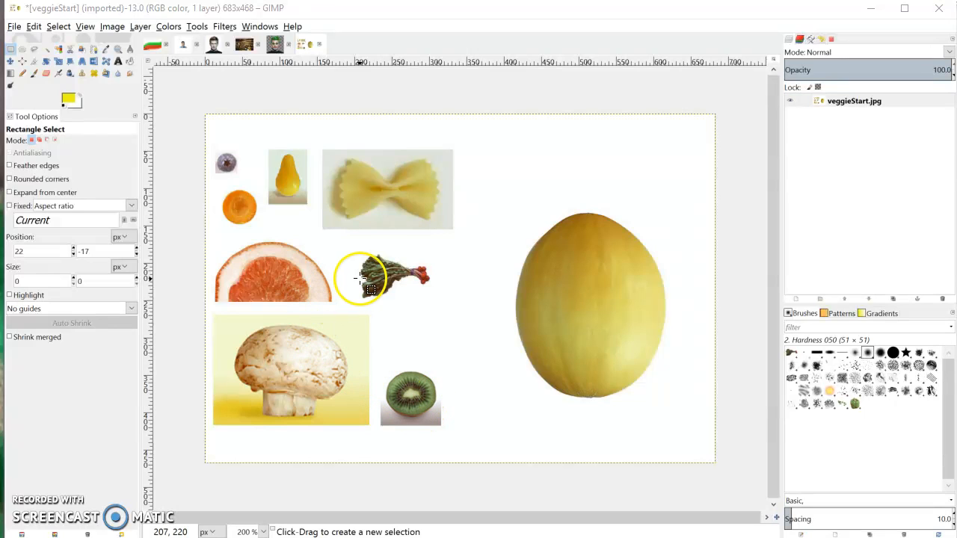
mouse_move(340, 236)
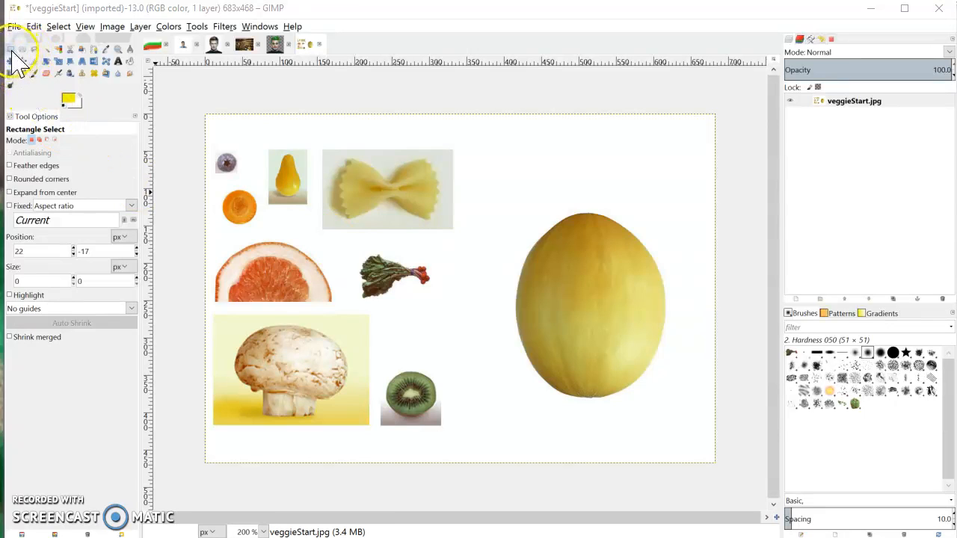
mouse_move(33, 50)
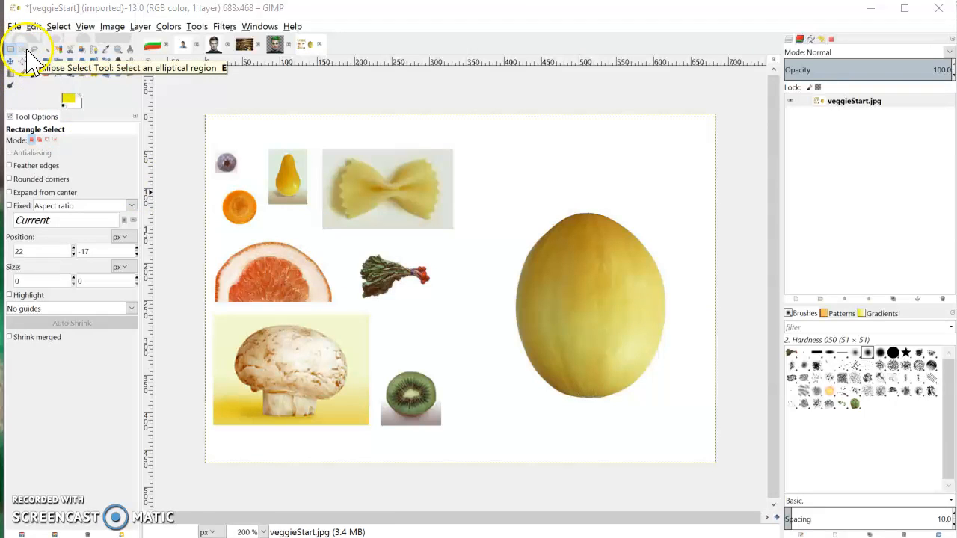
mouse_move(36, 57)
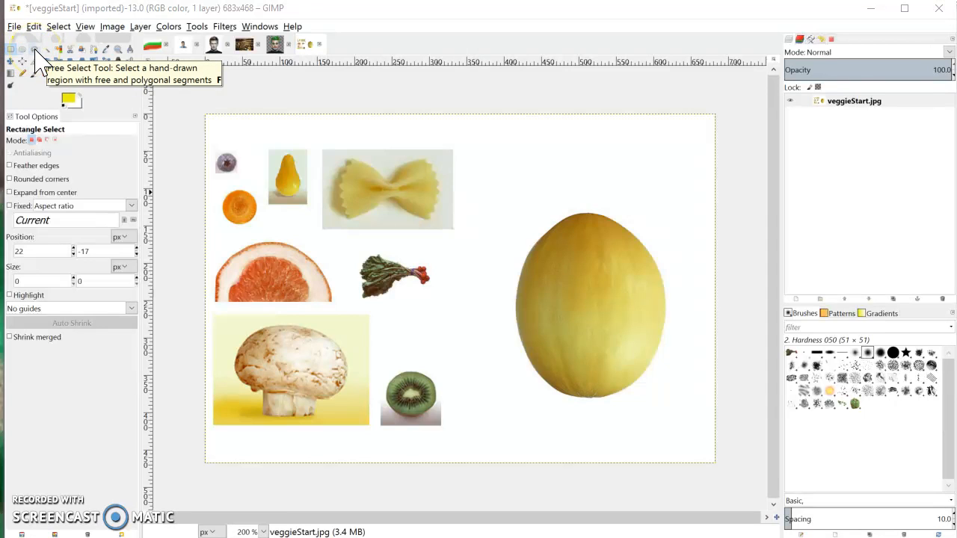
mouse_move(51, 58)
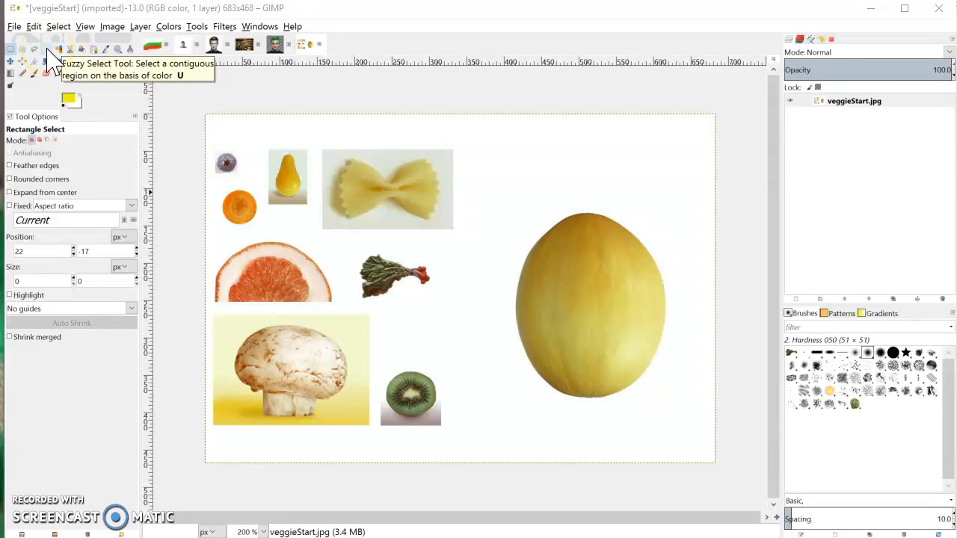
mouse_move(66, 59)
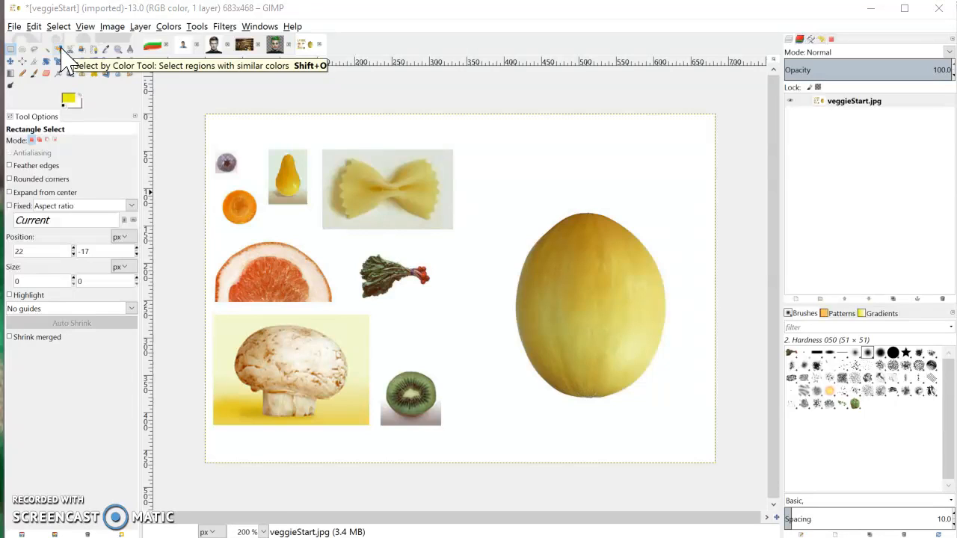
mouse_move(66, 61)
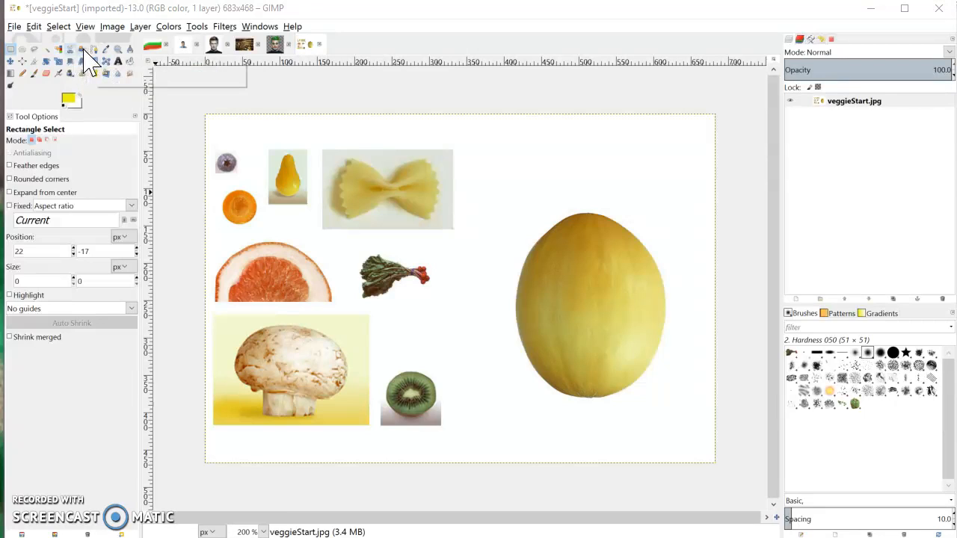
mouse_move(92, 61)
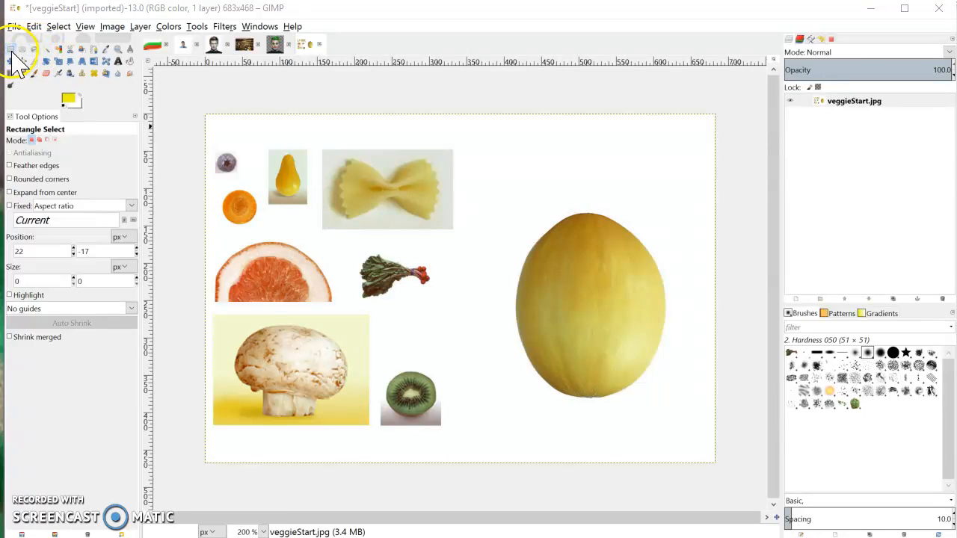
mouse_move(41, 60)
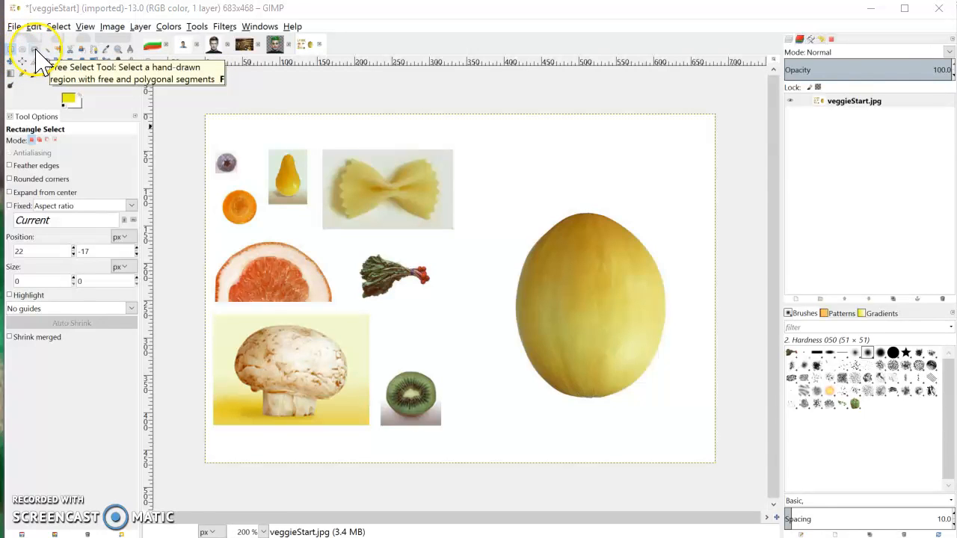
mouse_move(75, 195)
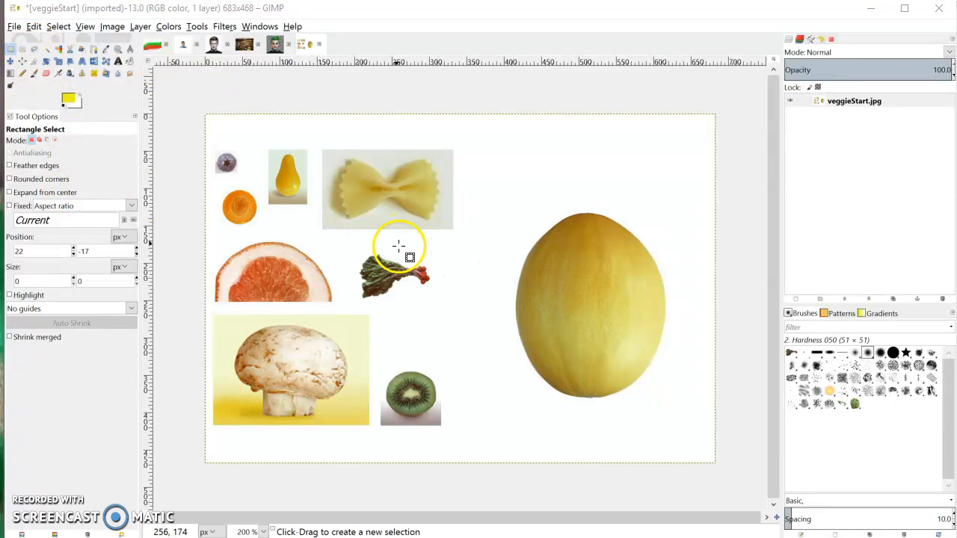
Draw a rectangle selection beside the melon, reshape it, then move its outline over the melon's left edge.
drag(398, 243, 595, 350)
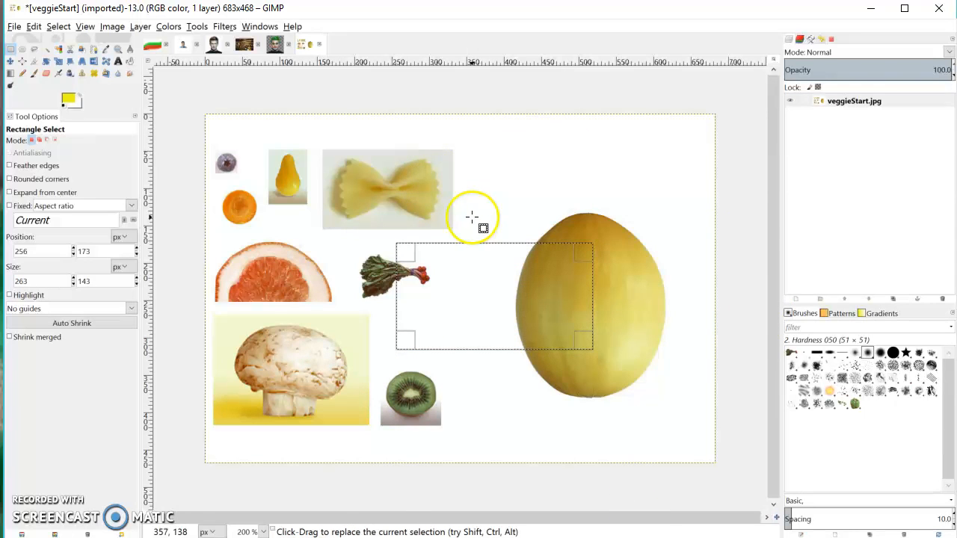
mouse_move(496, 258)
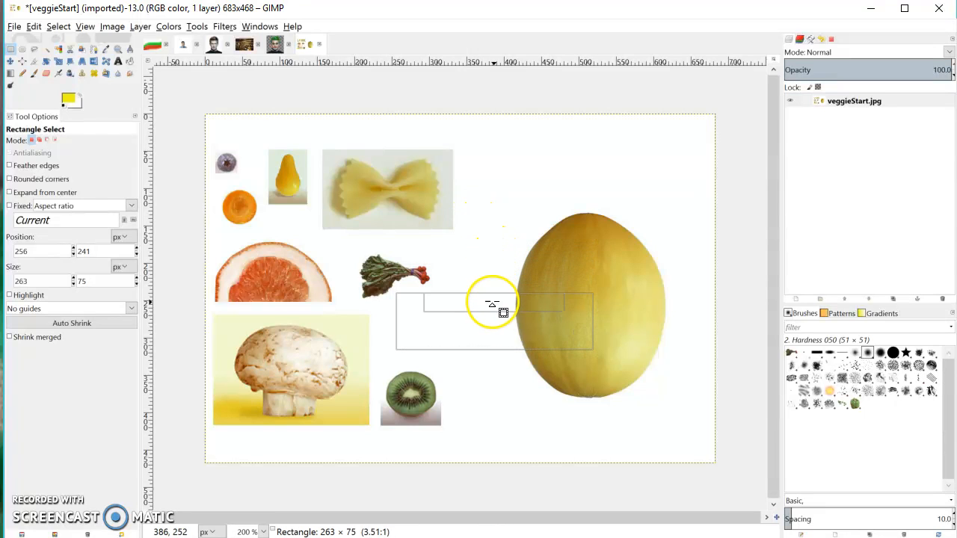
drag(492, 305, 501, 219)
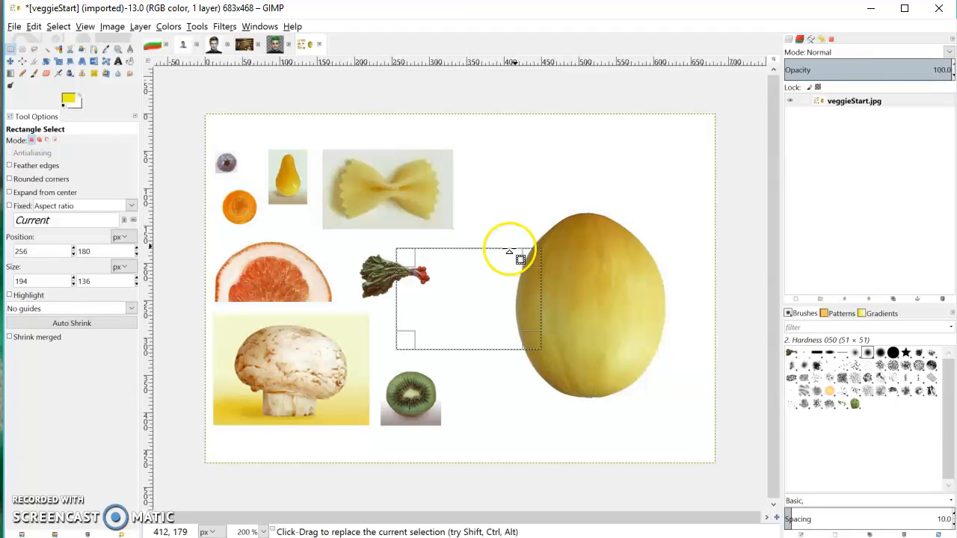
mouse_move(422, 258)
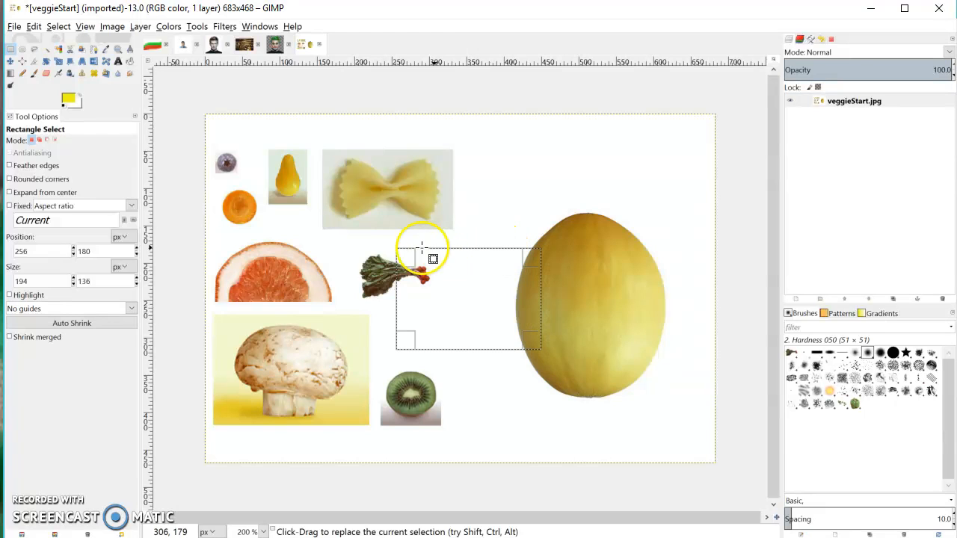
mouse_move(456, 298)
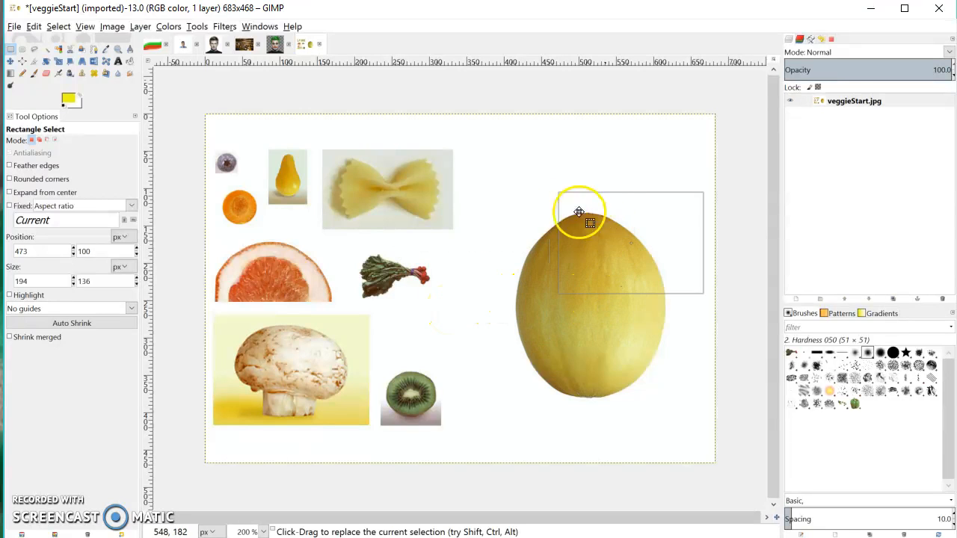
drag(580, 212, 522, 312)
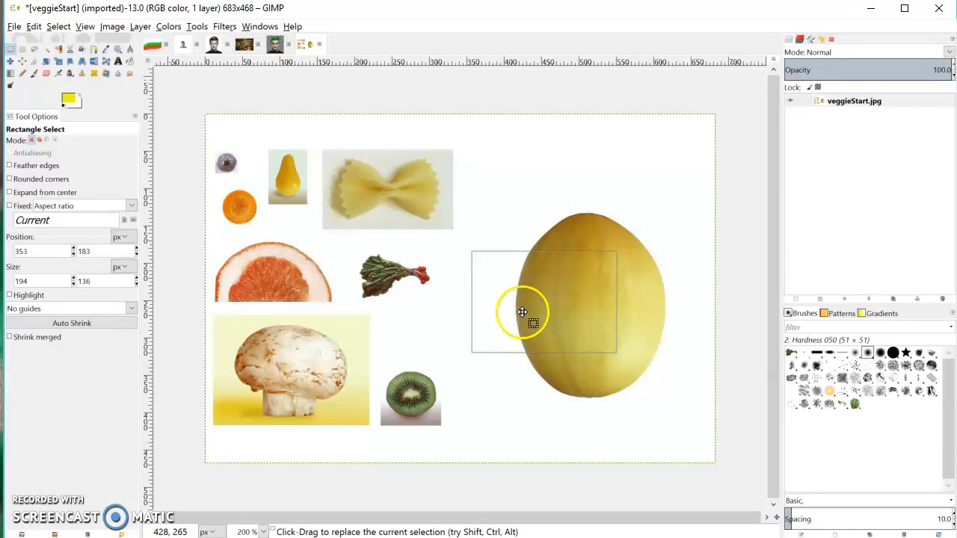
drag(522, 312, 473, 290)
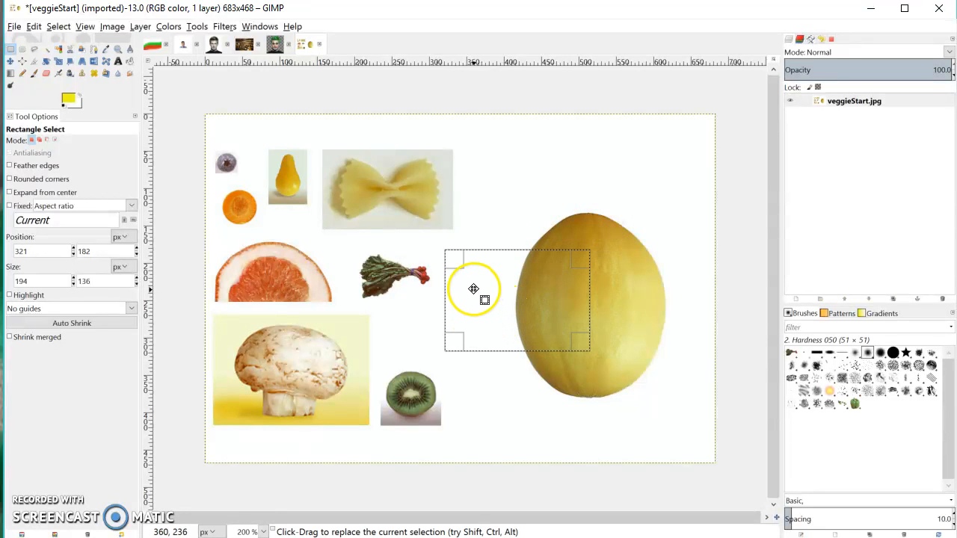
mouse_move(97, 102)
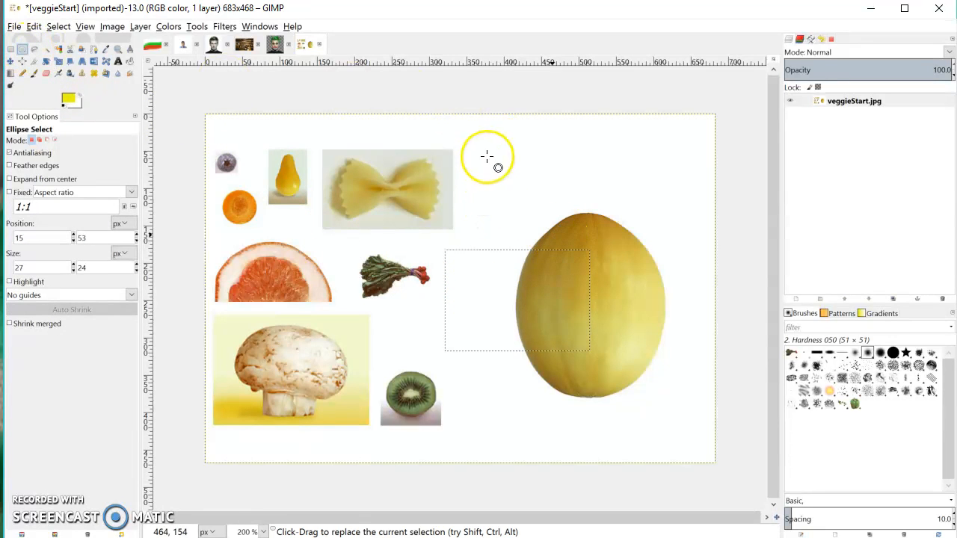
Draw an elliptical selection above the melon, then resize and widen it.
drag(490, 163, 602, 236)
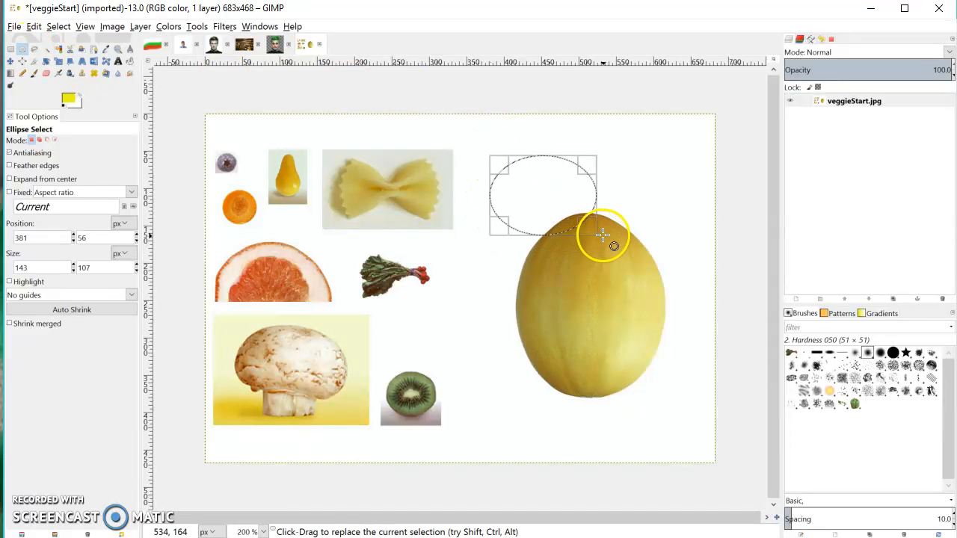
drag(603, 235, 557, 176)
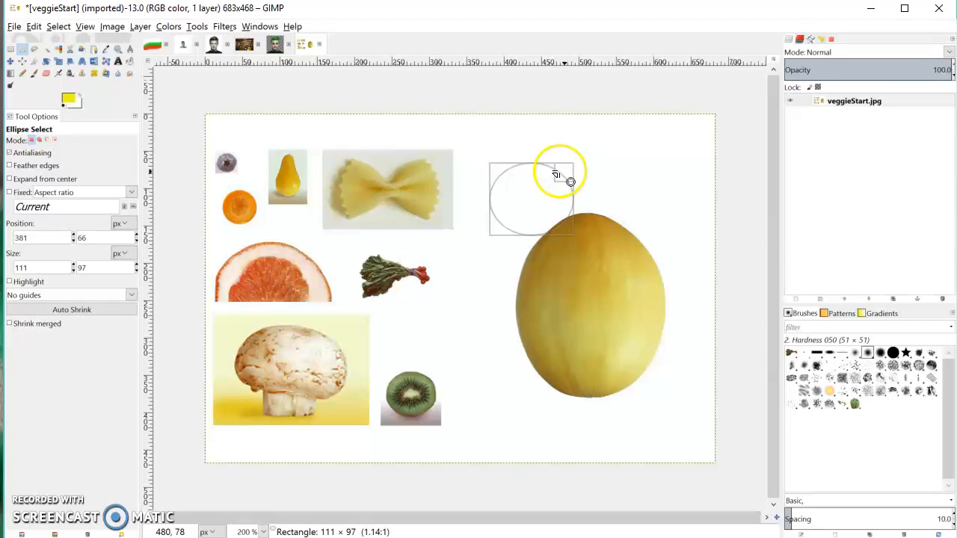
drag(568, 182, 612, 183)
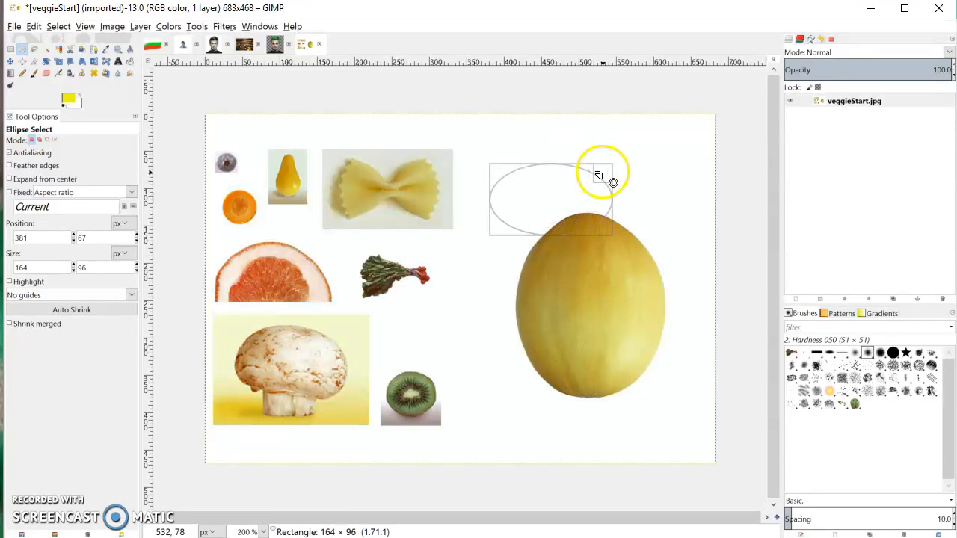
With Free Select, lasso the melon's lower part, then redraw the outline around its top.
click(38, 49)
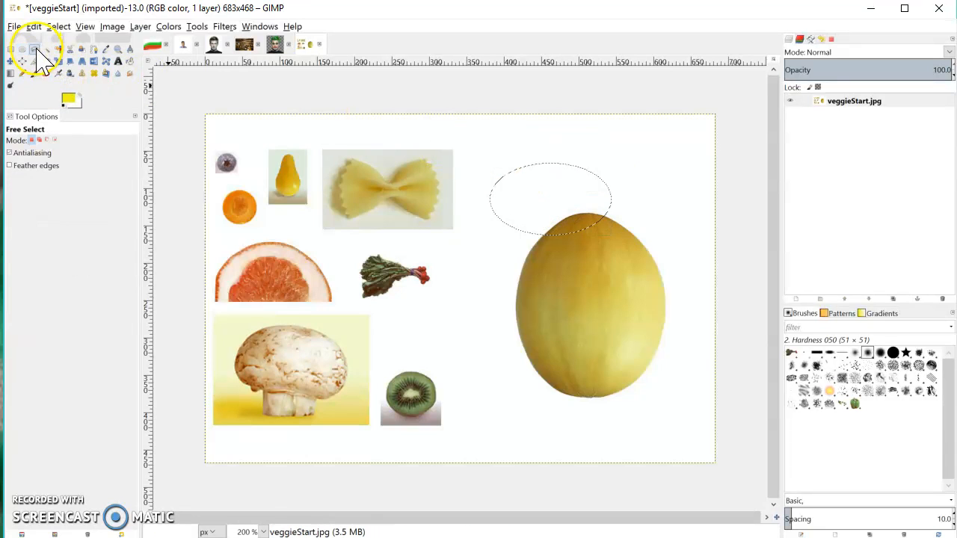
mouse_move(508, 310)
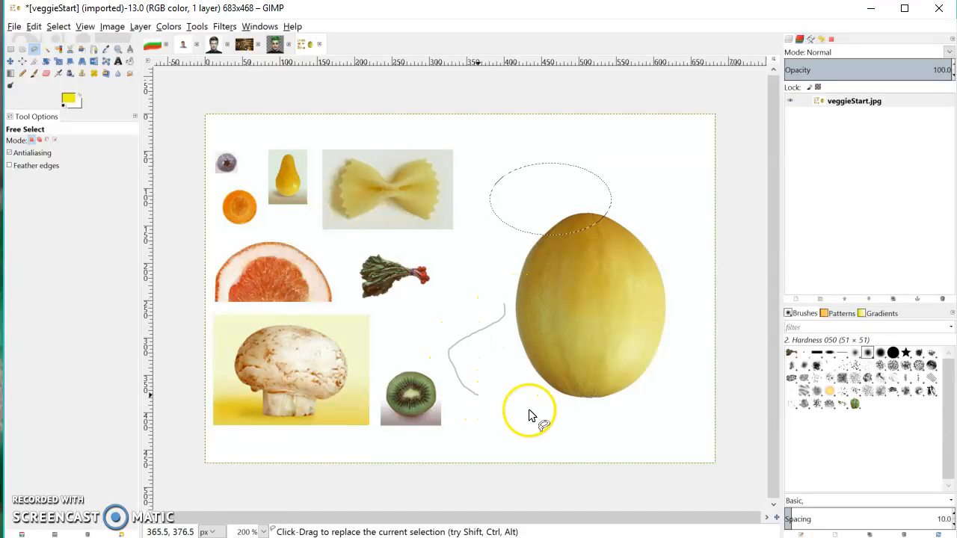
drag(529, 415, 604, 321)
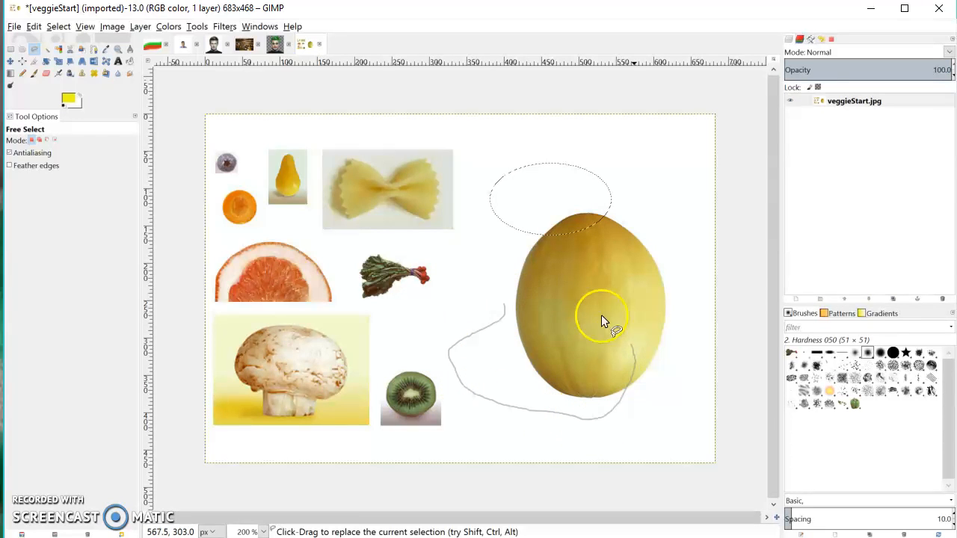
mouse_move(512, 268)
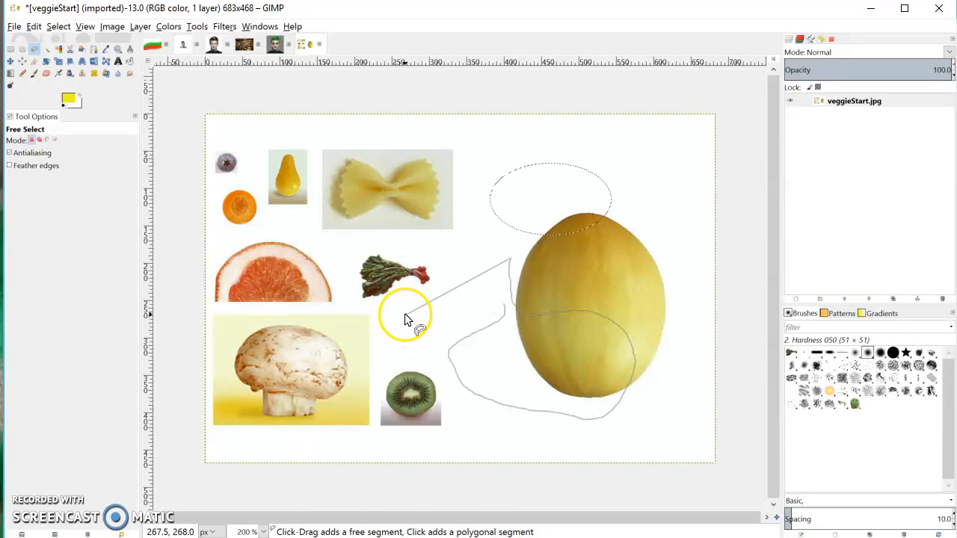
click(484, 311)
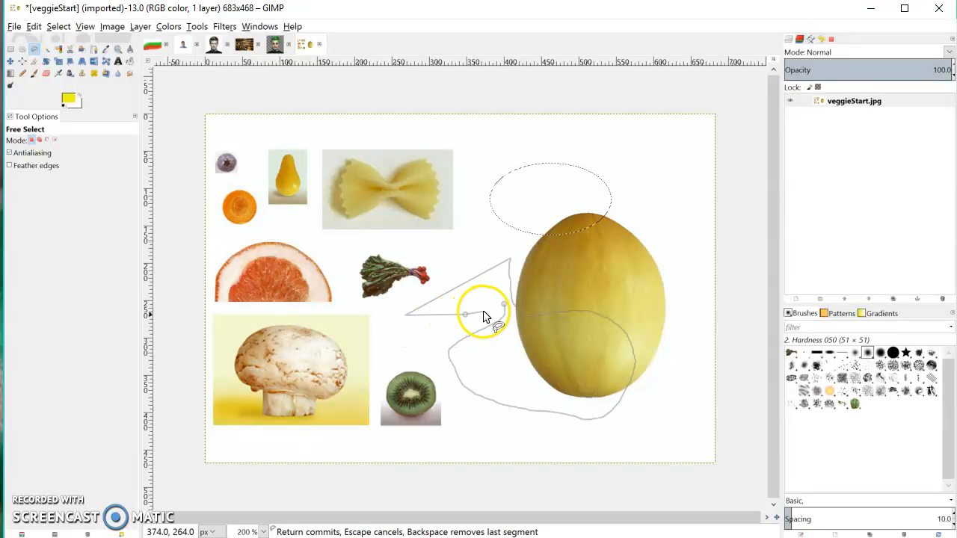
click(503, 306)
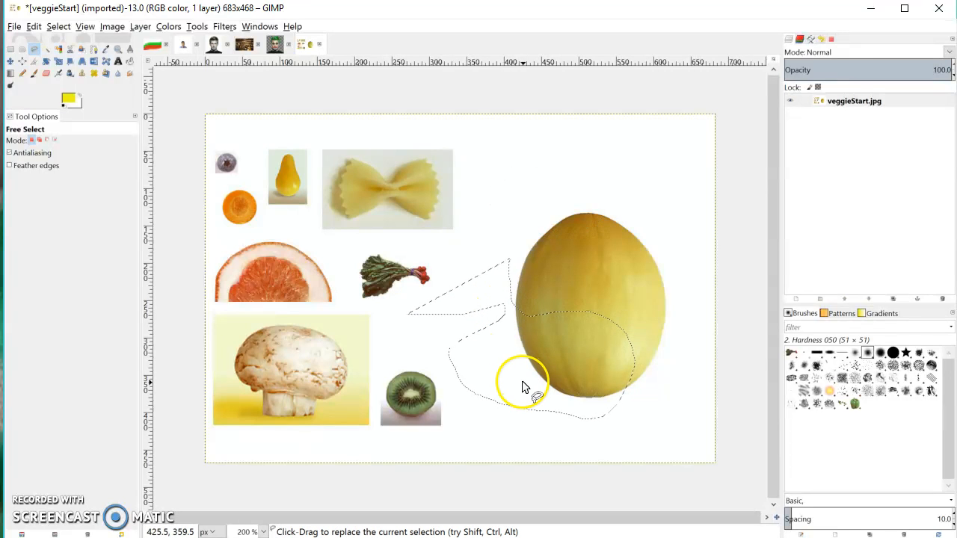
mouse_move(554, 188)
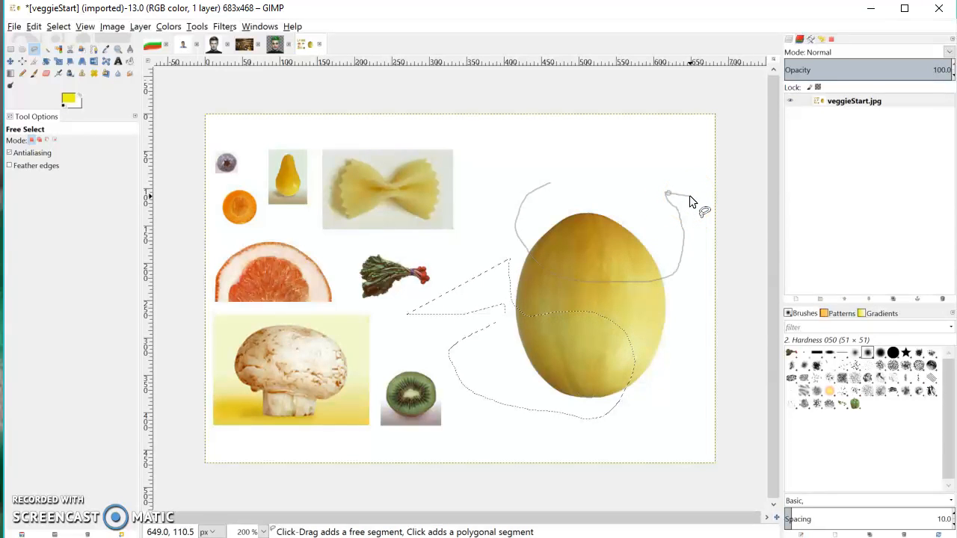
click(669, 193)
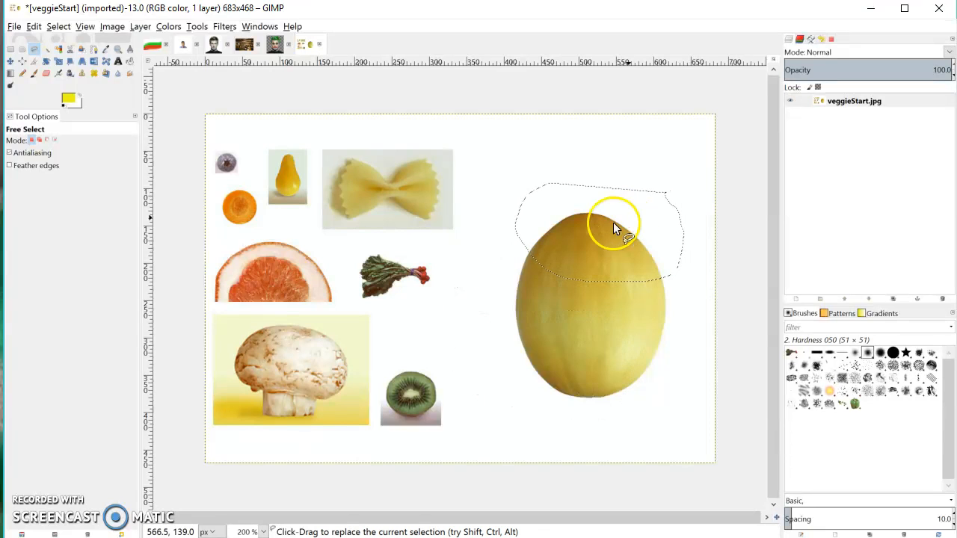
mouse_move(420, 247)
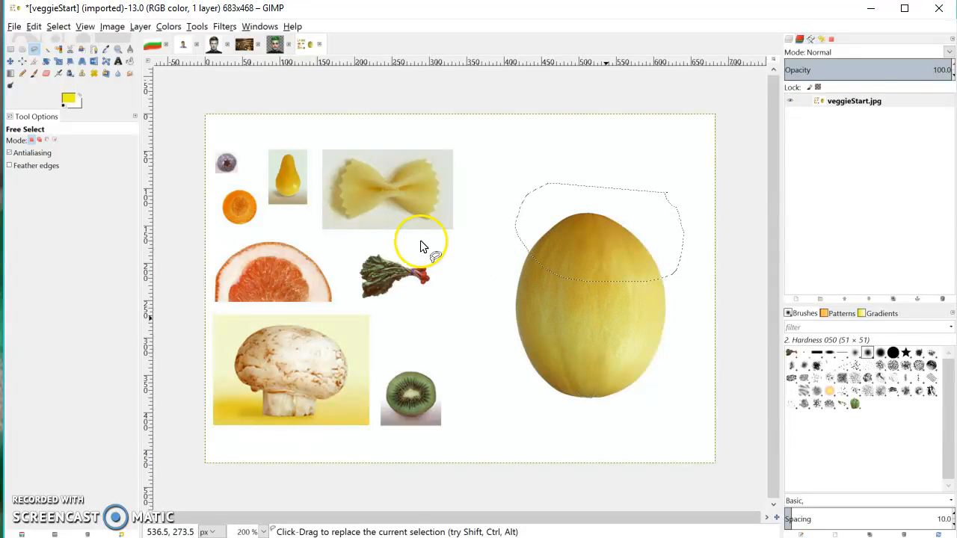
mouse_move(227, 159)
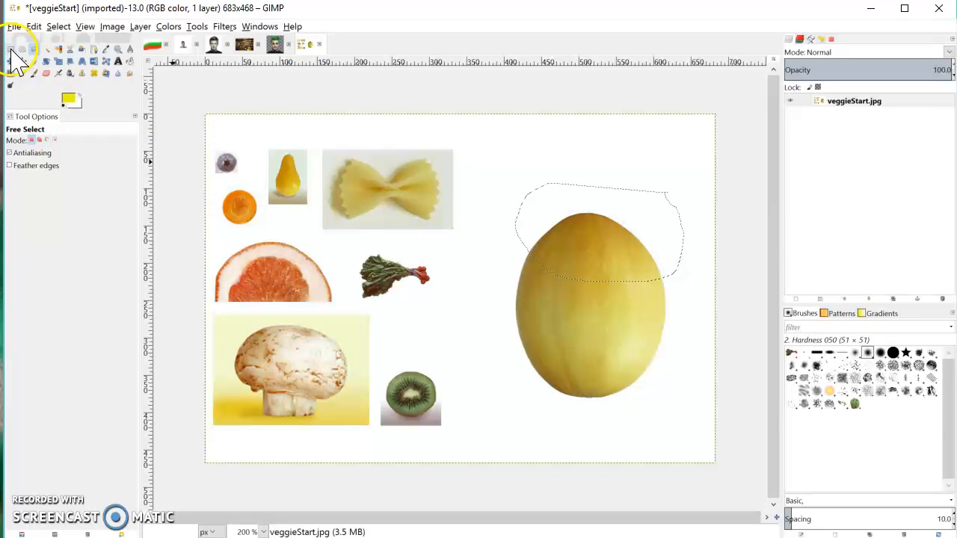
Select a rectangle above the melon, then Shift-add rectangles over its left side and right edge.
click(24, 61)
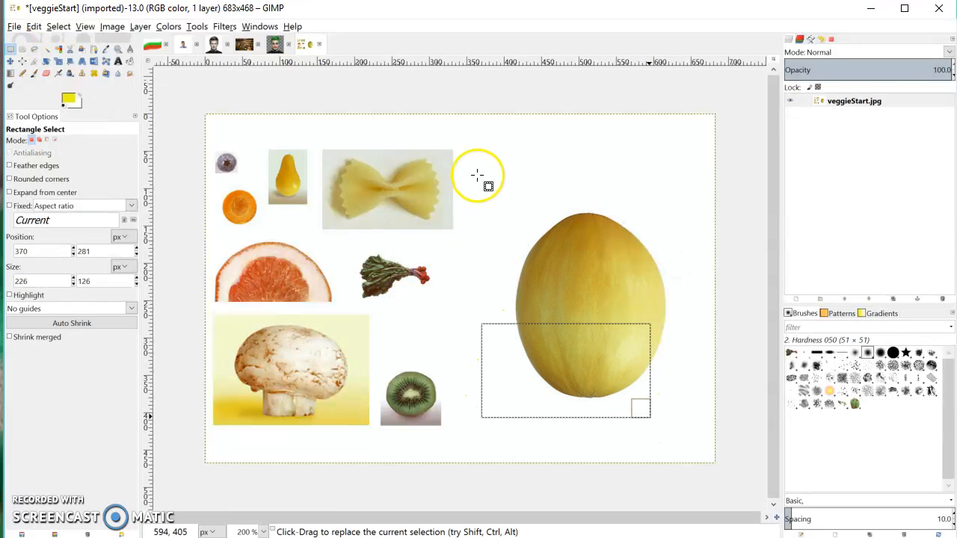
drag(484, 186, 632, 262)
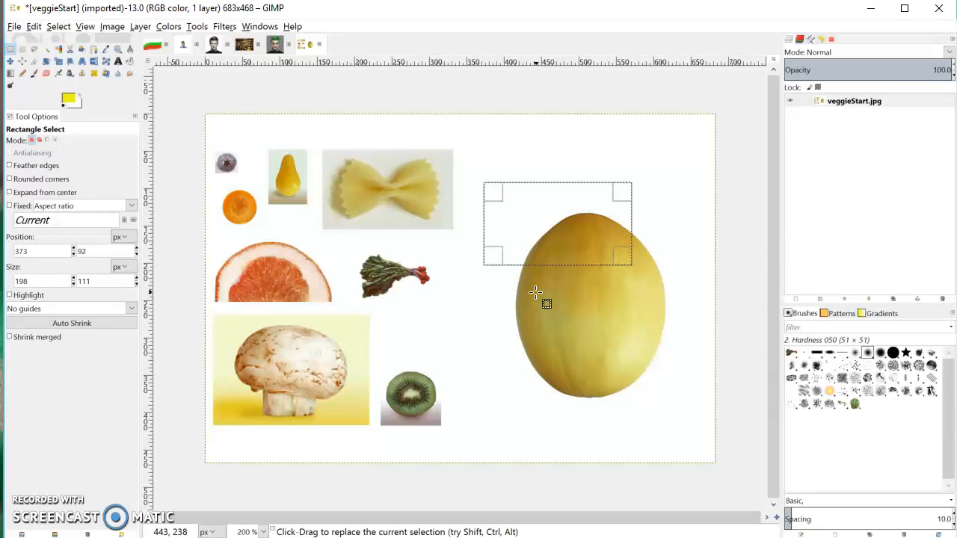
mouse_move(529, 300)
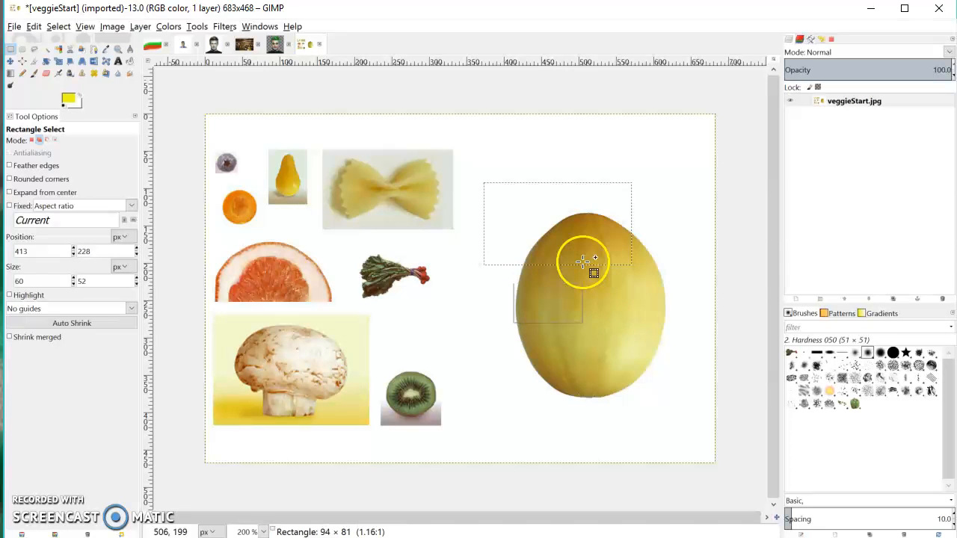
drag(583, 261, 635, 322)
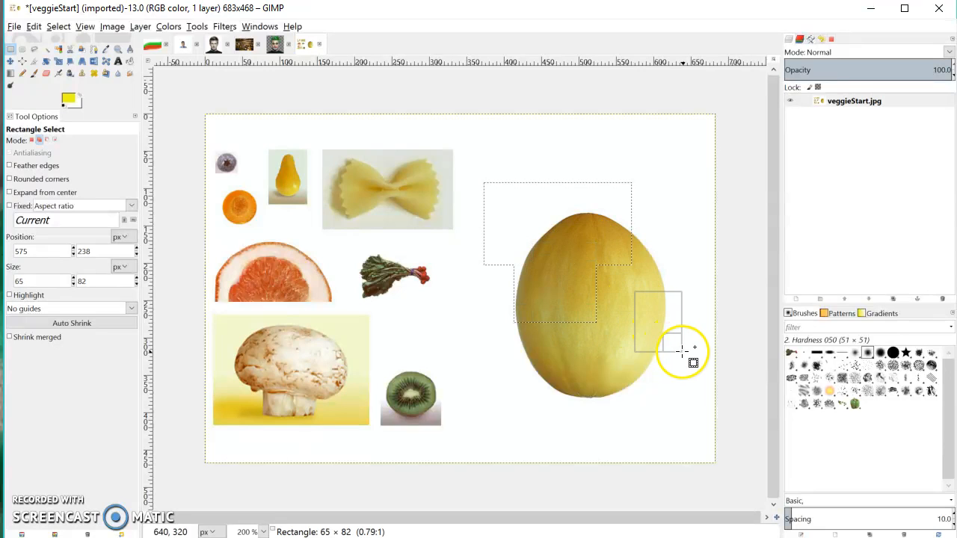
drag(684, 352, 519, 415)
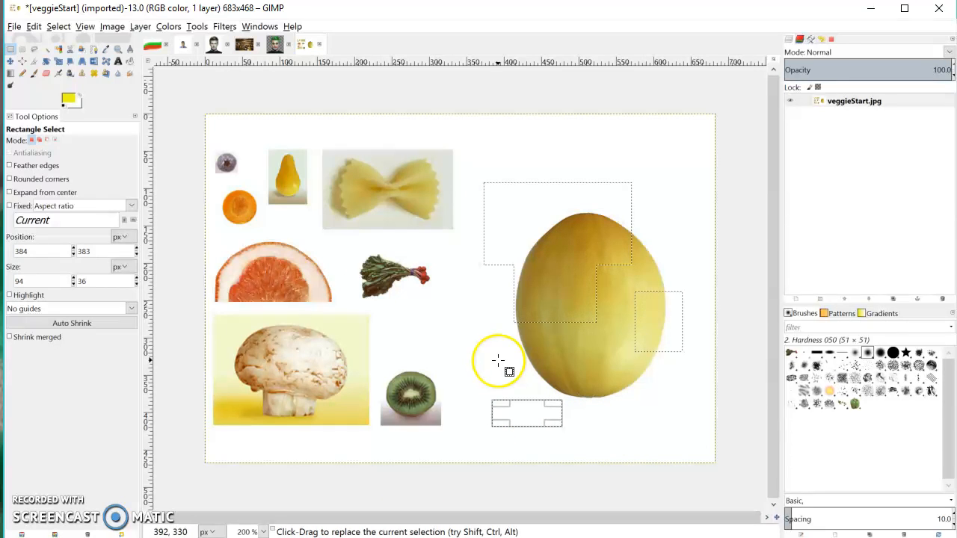
mouse_move(547, 341)
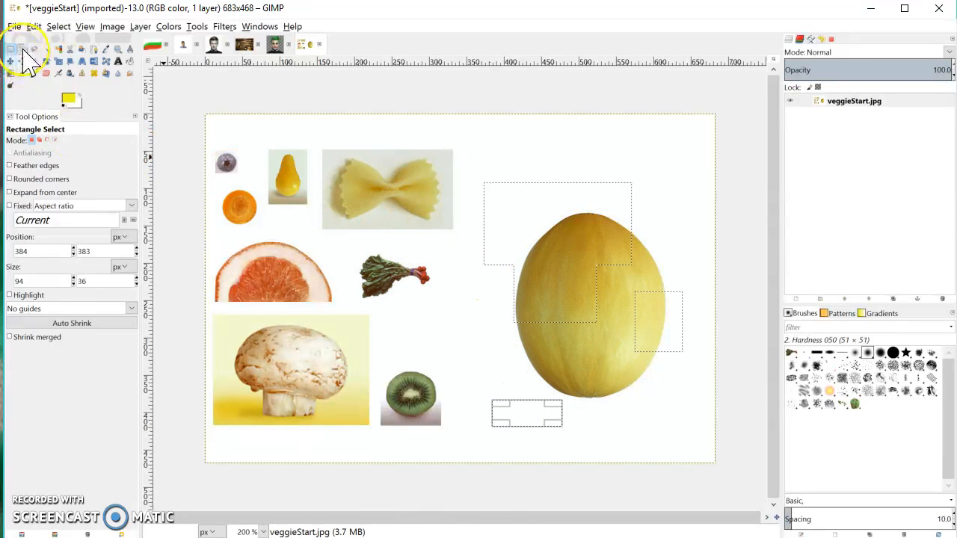
Add an elliptical bump at the right edge and a freehand shape above the melon.
click(23, 73)
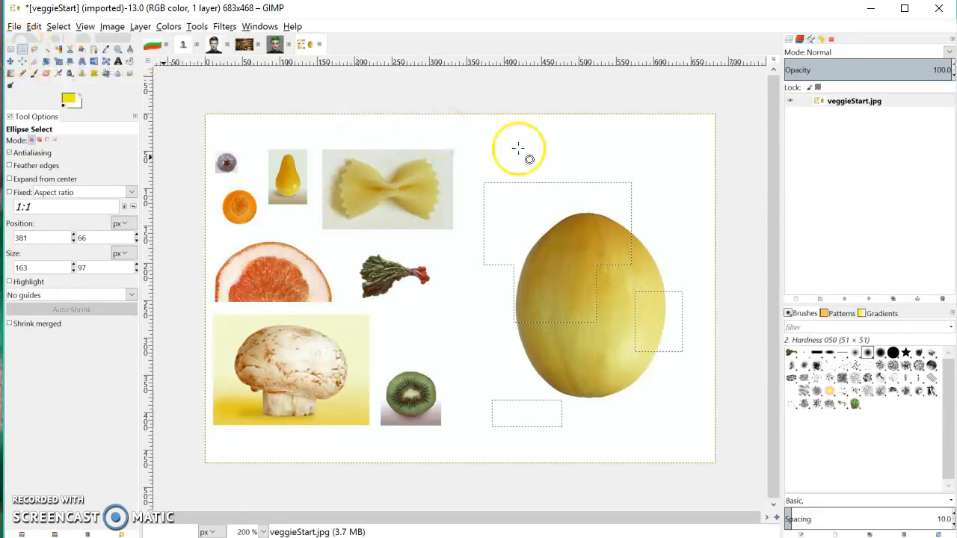
mouse_move(667, 176)
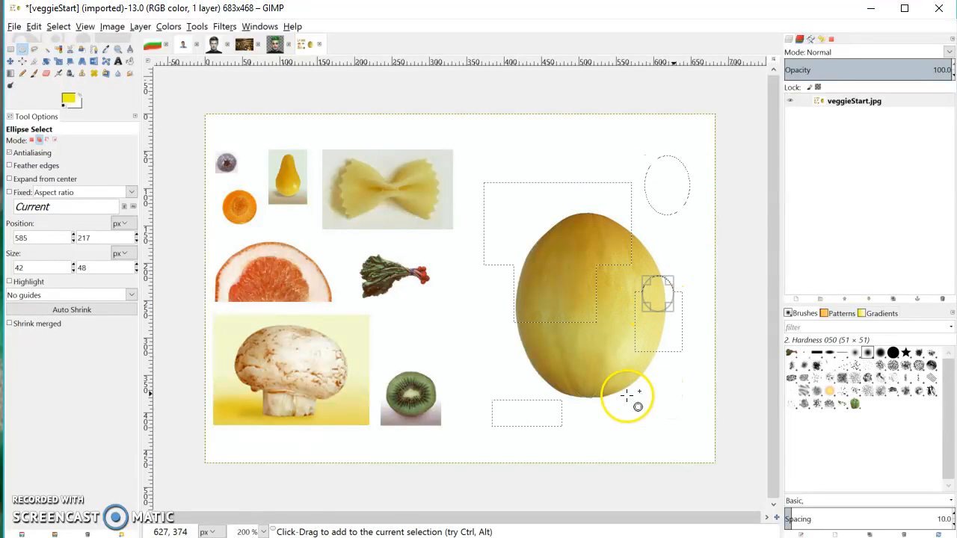
drag(612, 408, 679, 445)
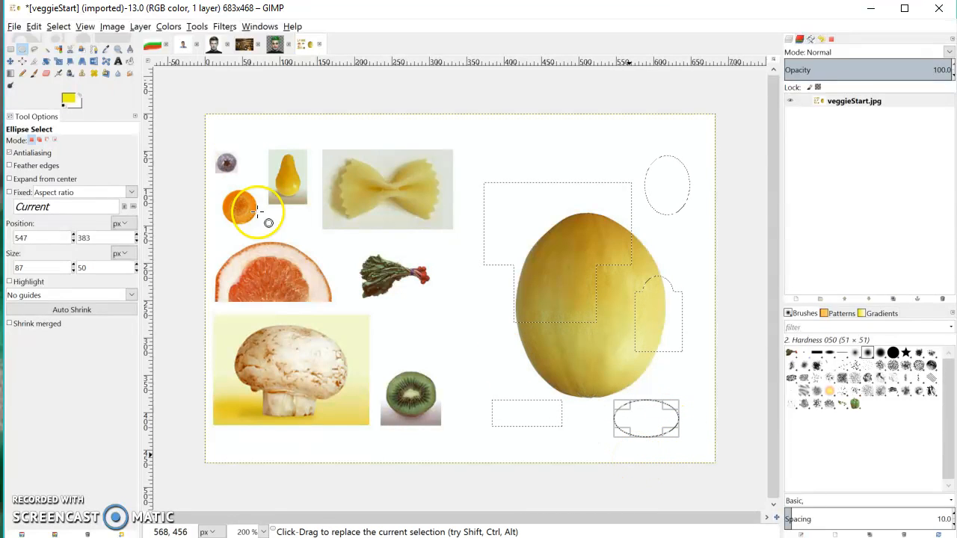
click(35, 50)
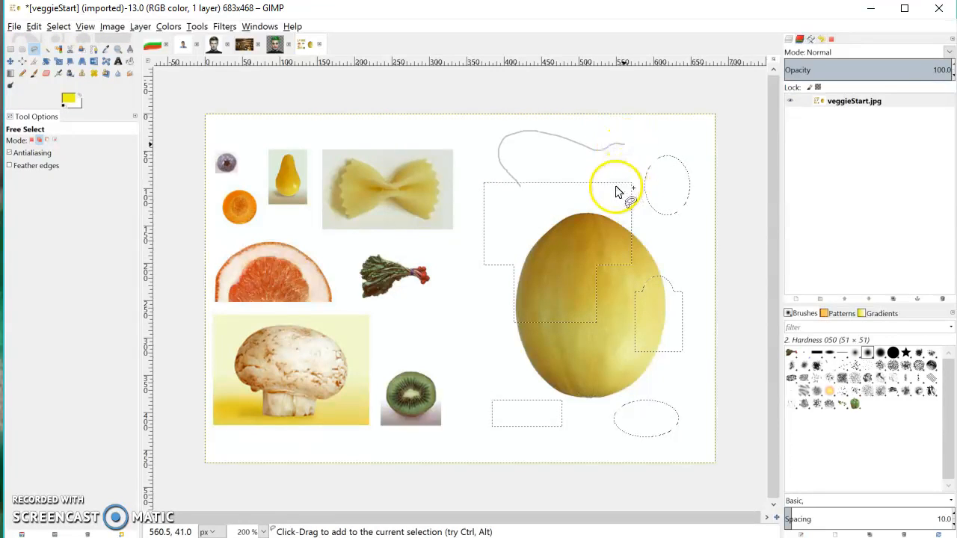
drag(617, 190, 519, 191)
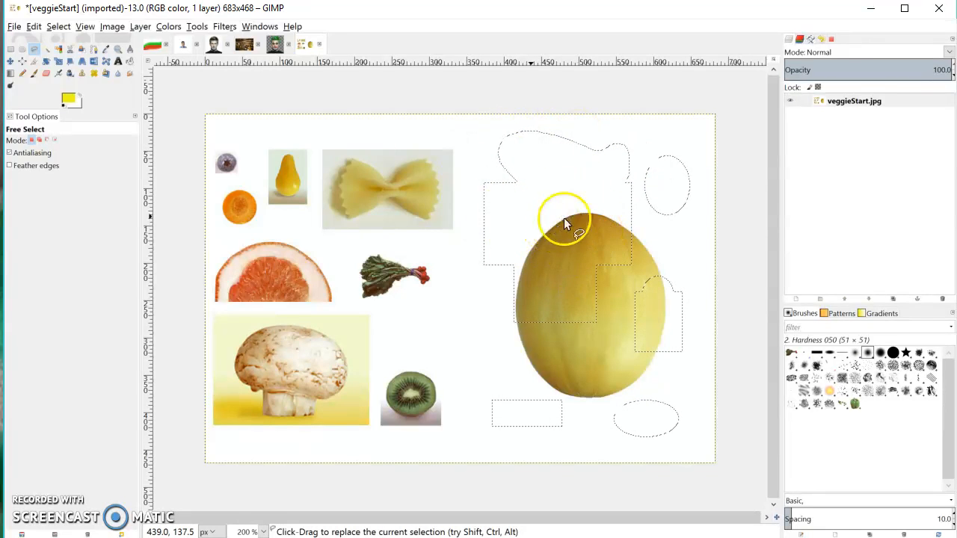
mouse_move(539, 190)
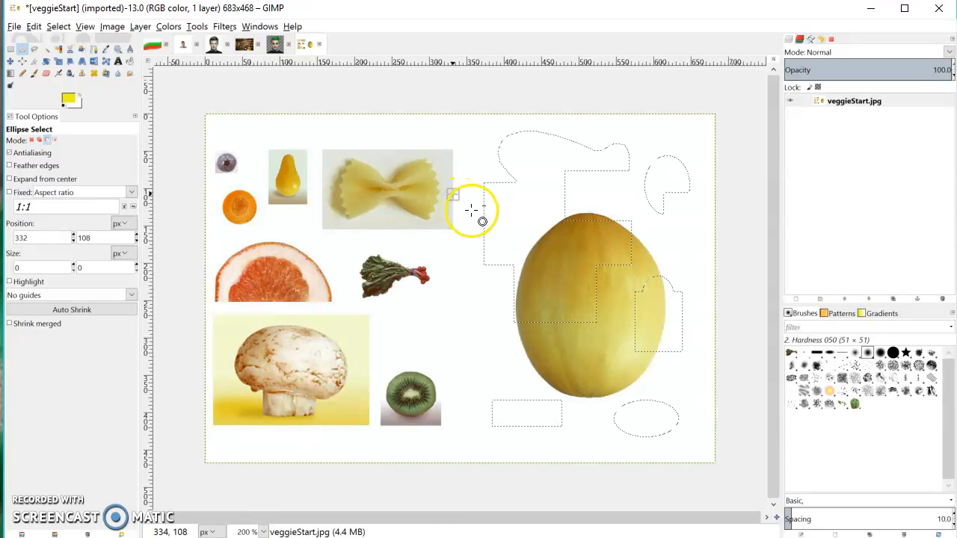
Subtract an elliptical bite from the selection with Ctrl held.
drag(453, 194, 531, 262)
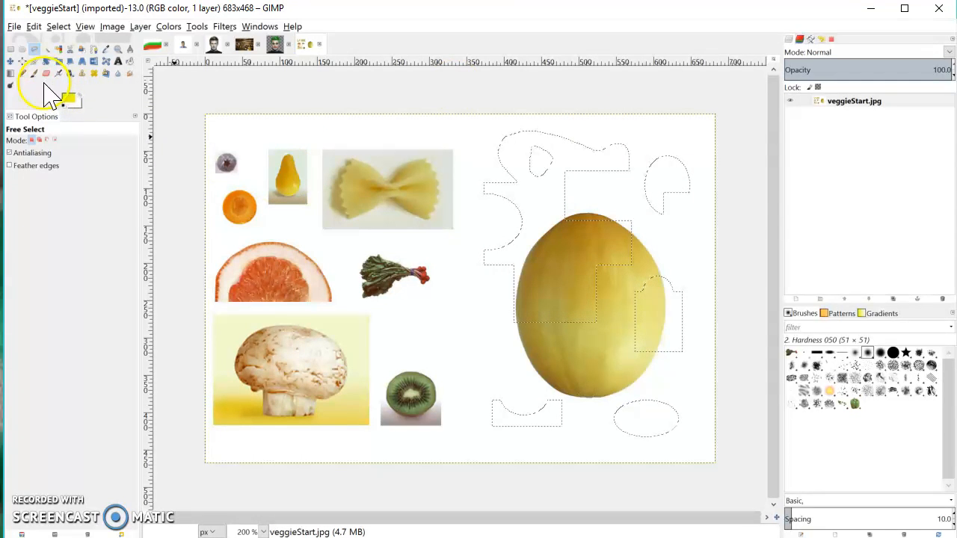
Brush yellow paint across the selected areas left of and below the melon.
click(23, 74)
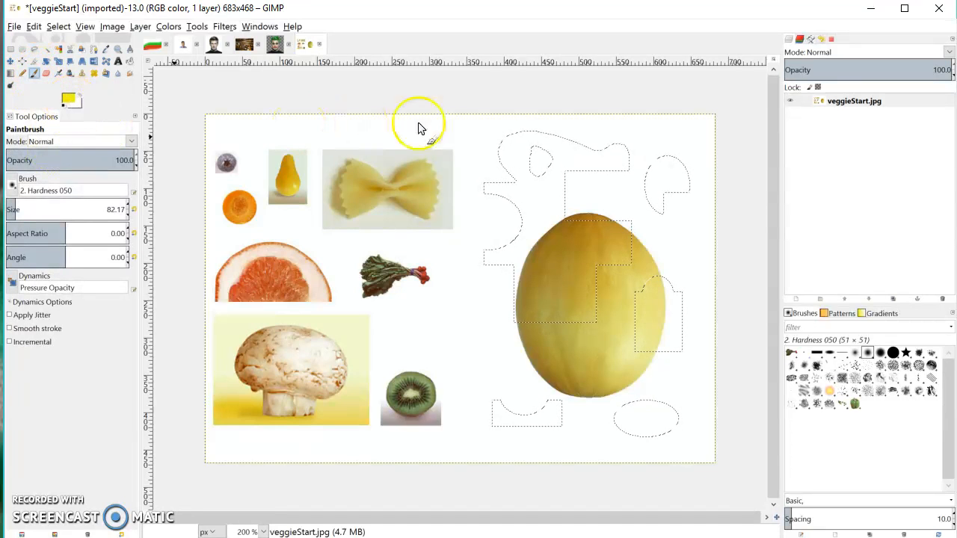
mouse_move(467, 269)
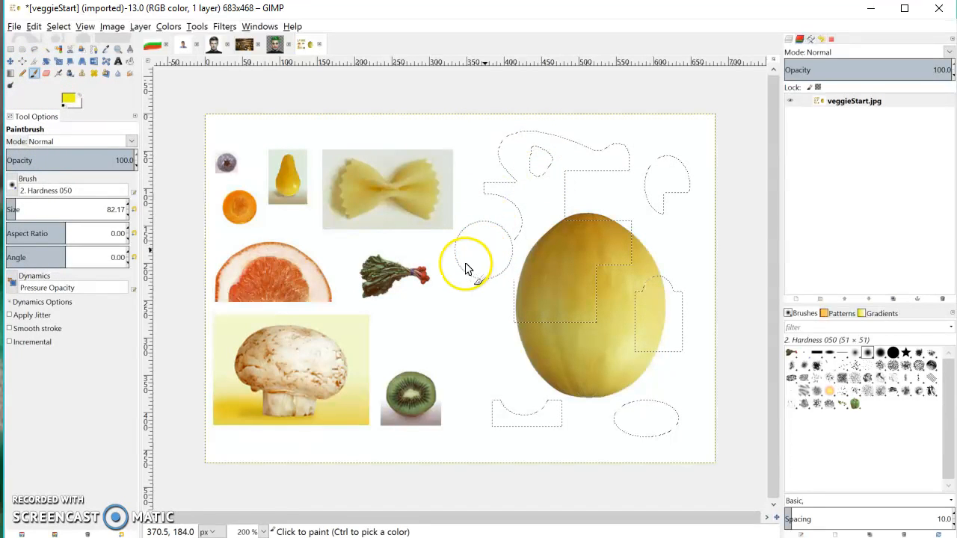
mouse_move(376, 293)
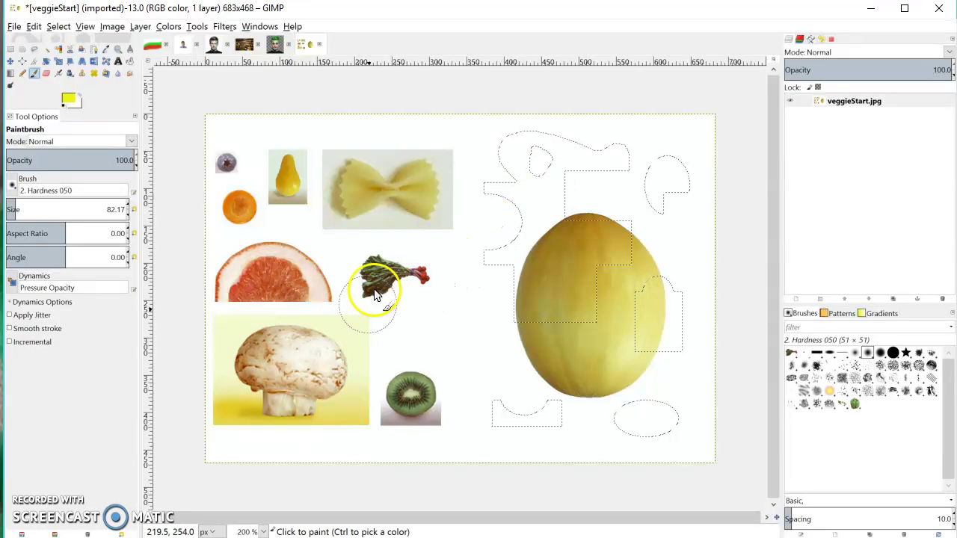
mouse_move(424, 286)
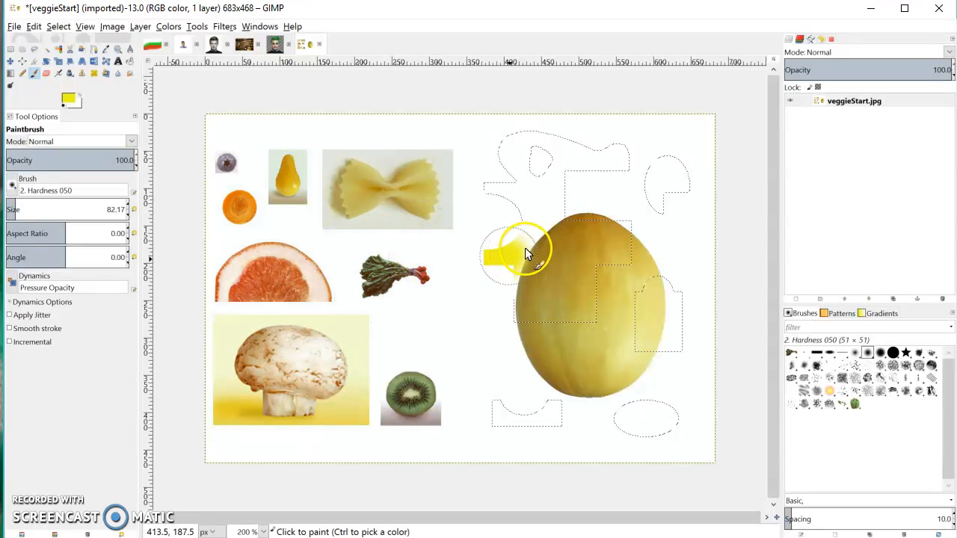
drag(509, 254, 673, 179)
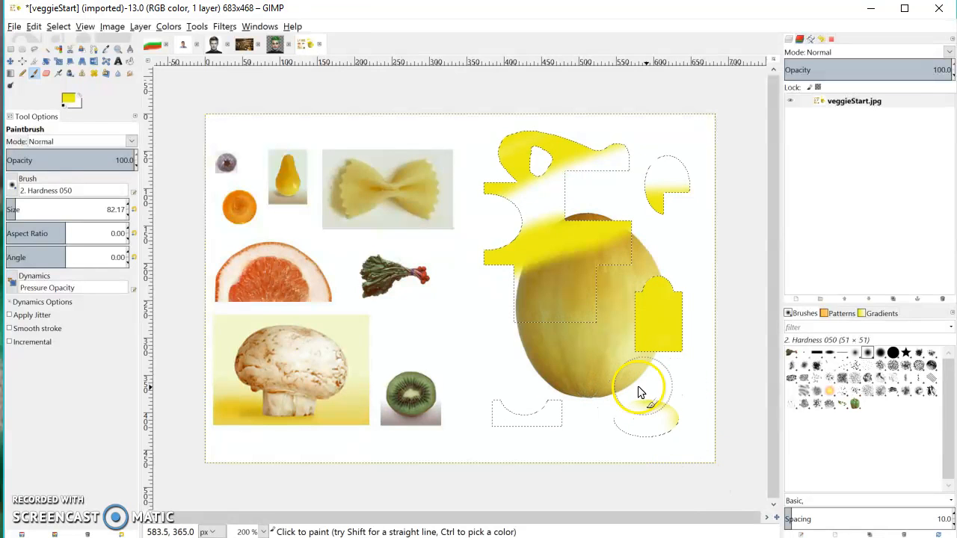
drag(640, 392, 555, 411)
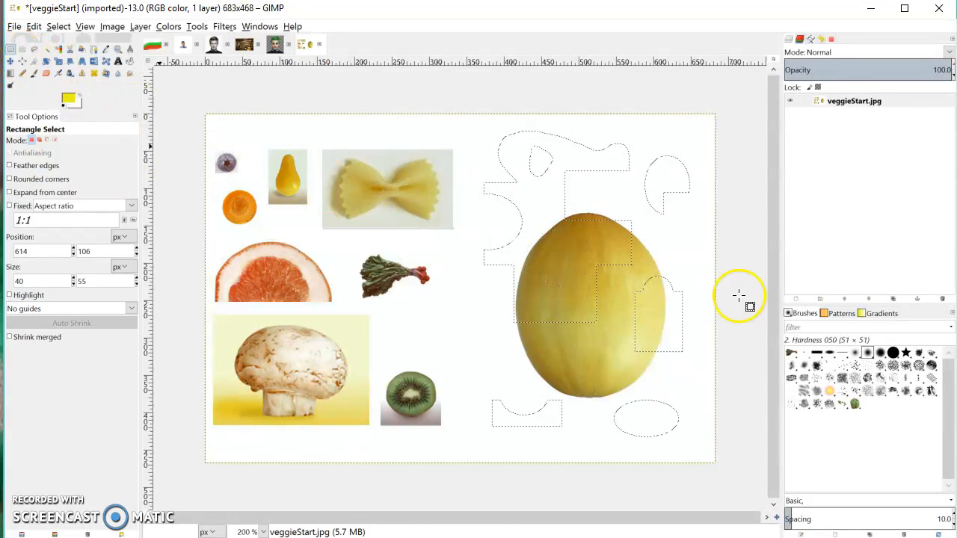
mouse_move(557, 252)
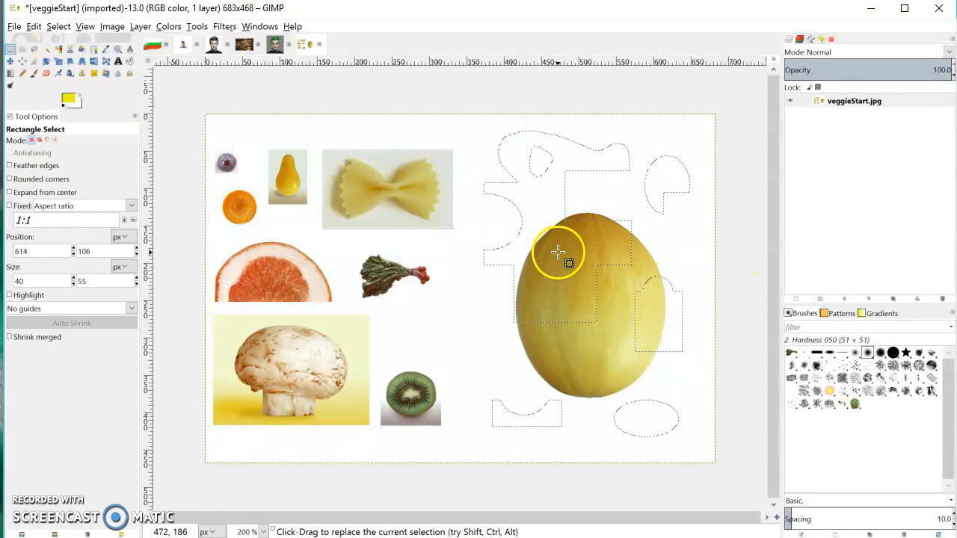
mouse_move(522, 210)
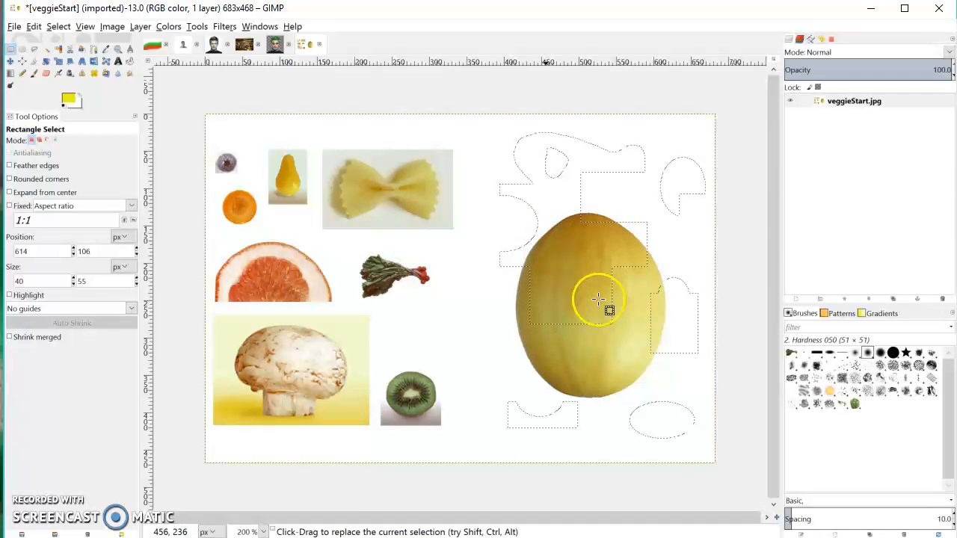
mouse_move(127, 105)
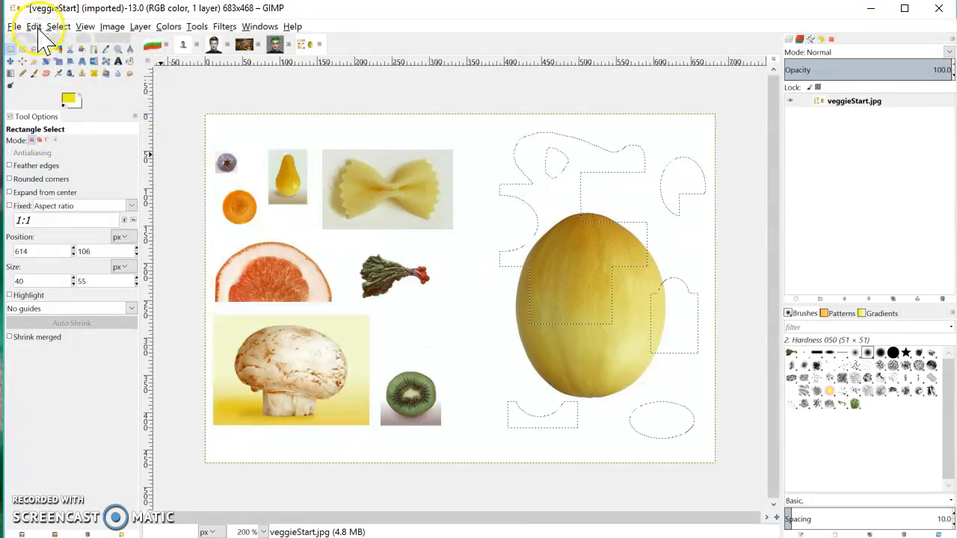
Float the selected melon pieces, then drag them left over the vegetables and settle them near centre.
click(60, 26)
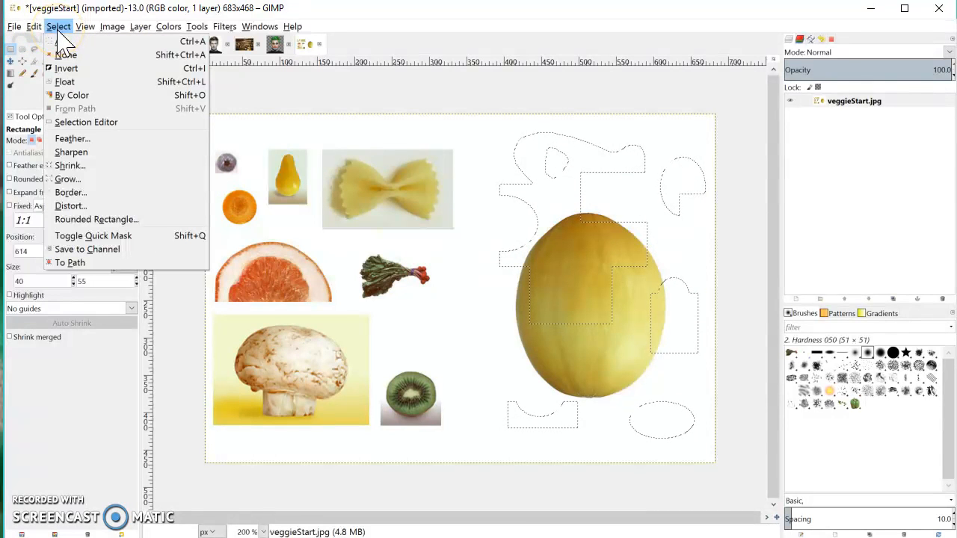
mouse_move(66, 82)
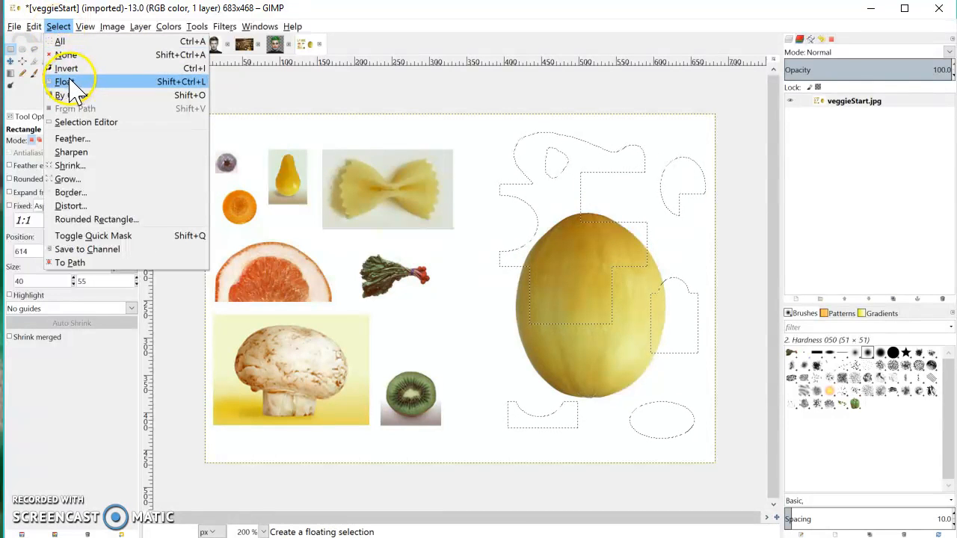
click(63, 79)
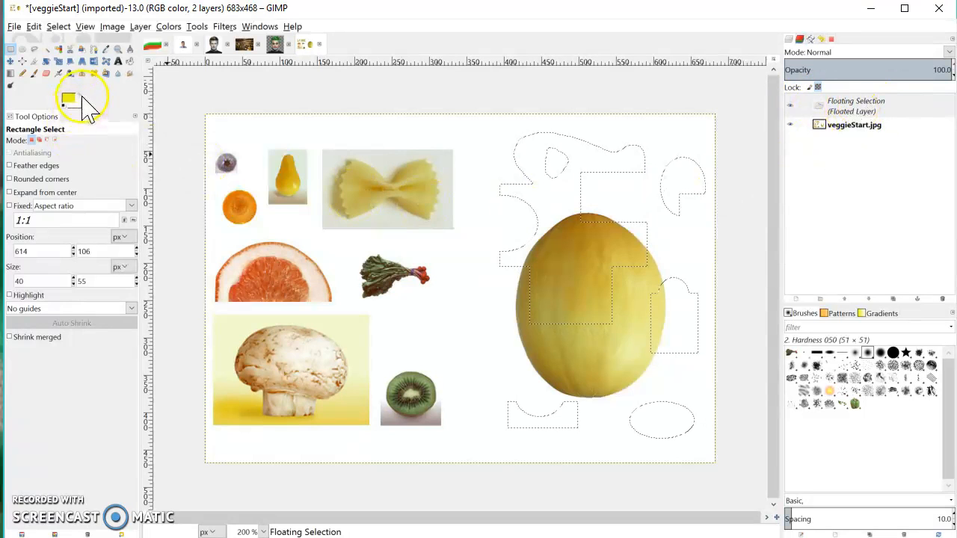
click(11, 62)
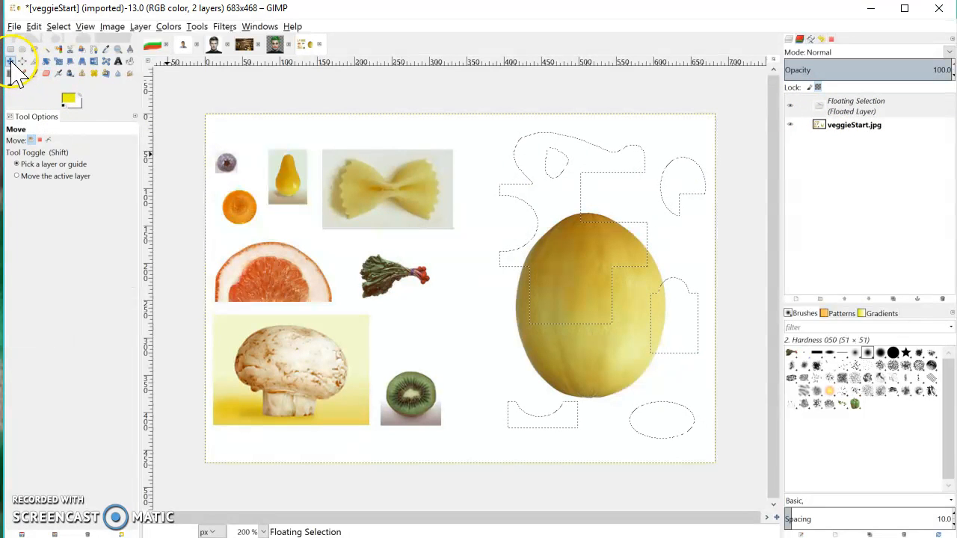
mouse_move(583, 243)
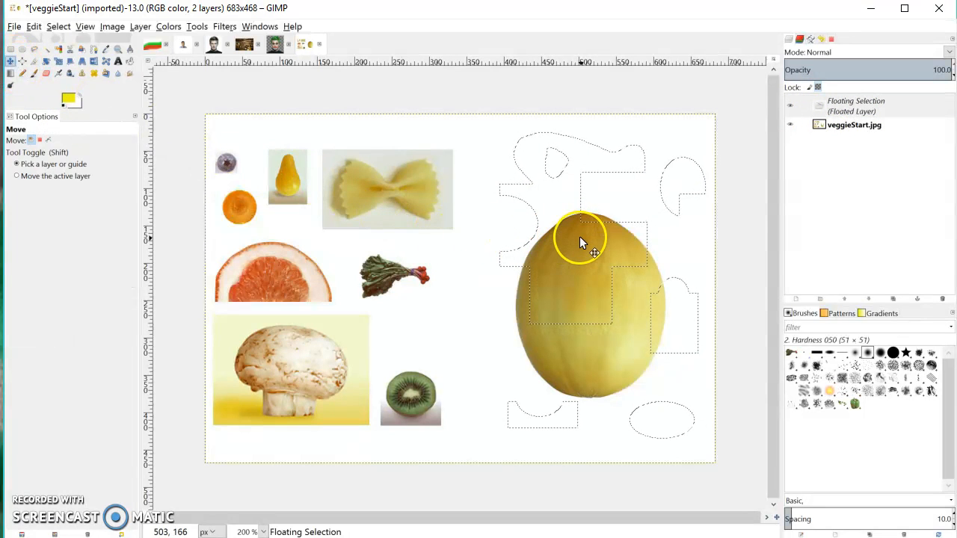
drag(583, 241, 403, 239)
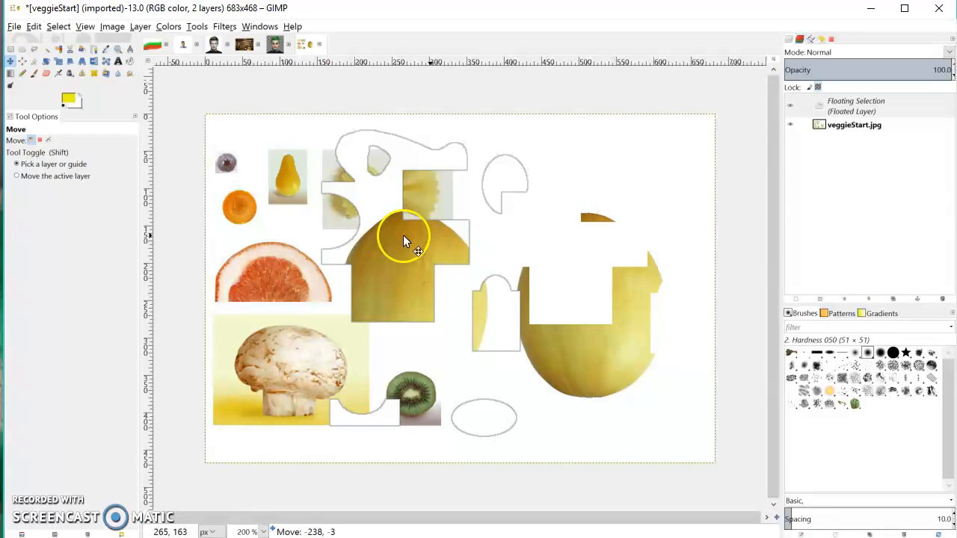
drag(415, 243, 337, 243)
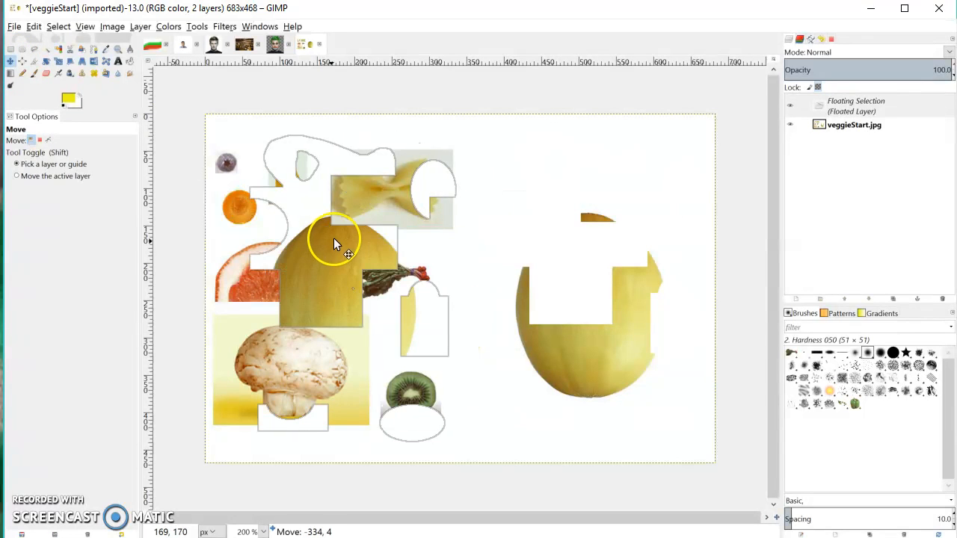
drag(334, 244, 378, 235)
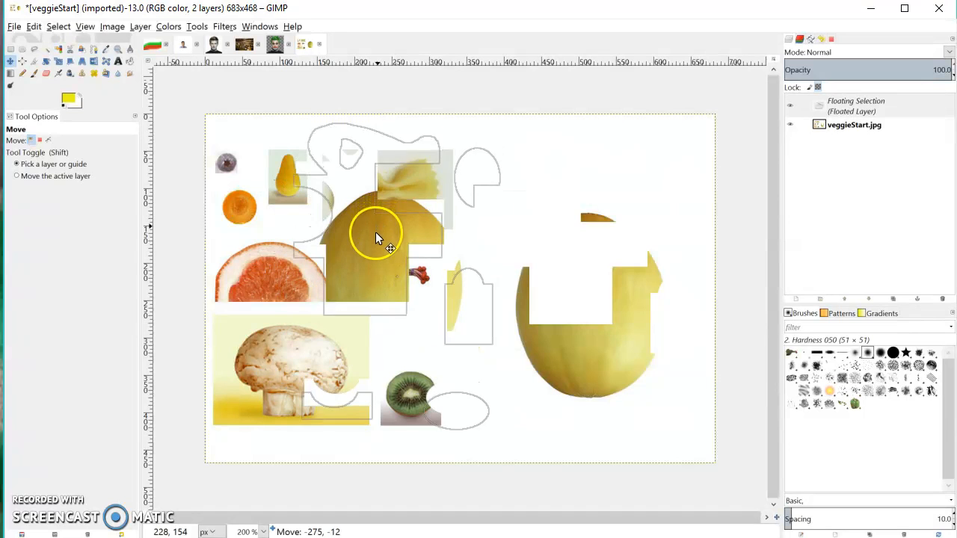
drag(374, 231, 385, 237)
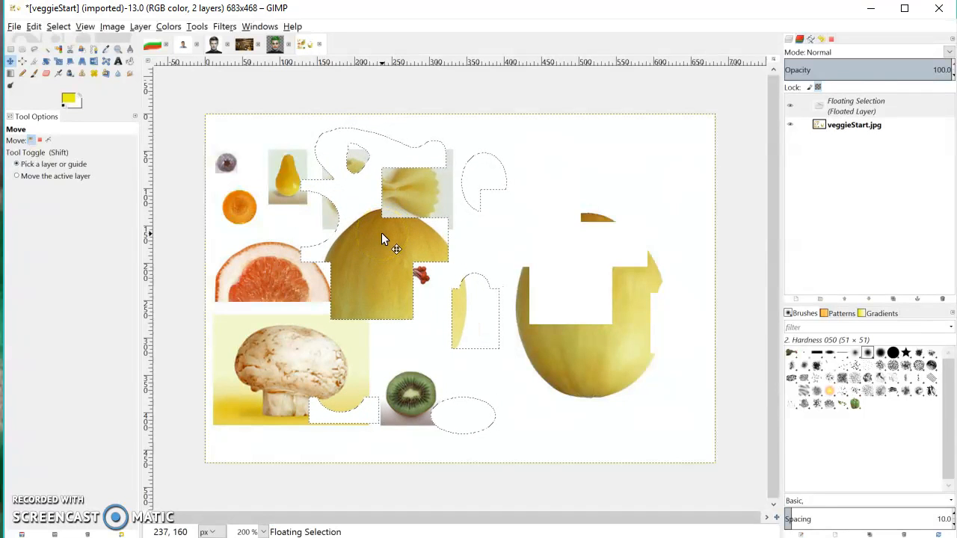
mouse_move(602, 144)
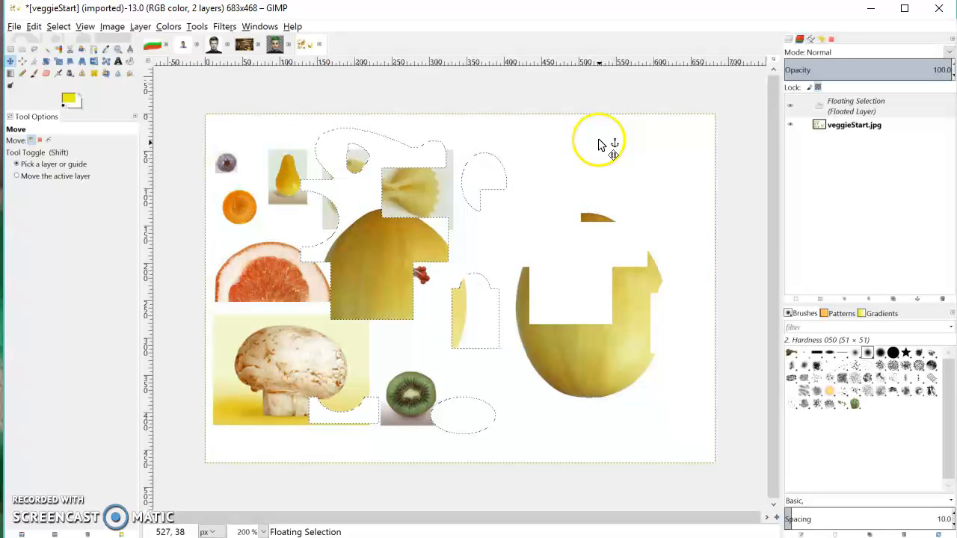
mouse_move(527, 156)
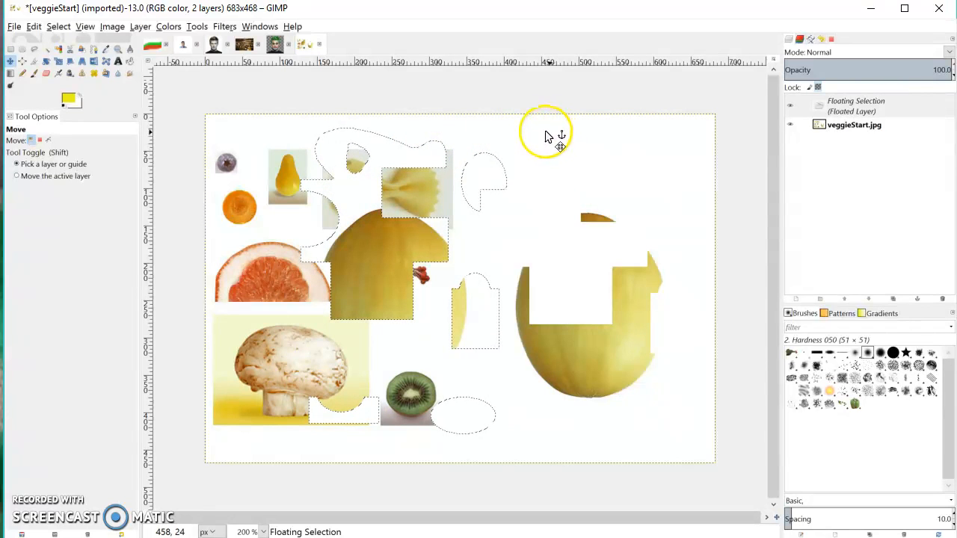
mouse_move(546, 139)
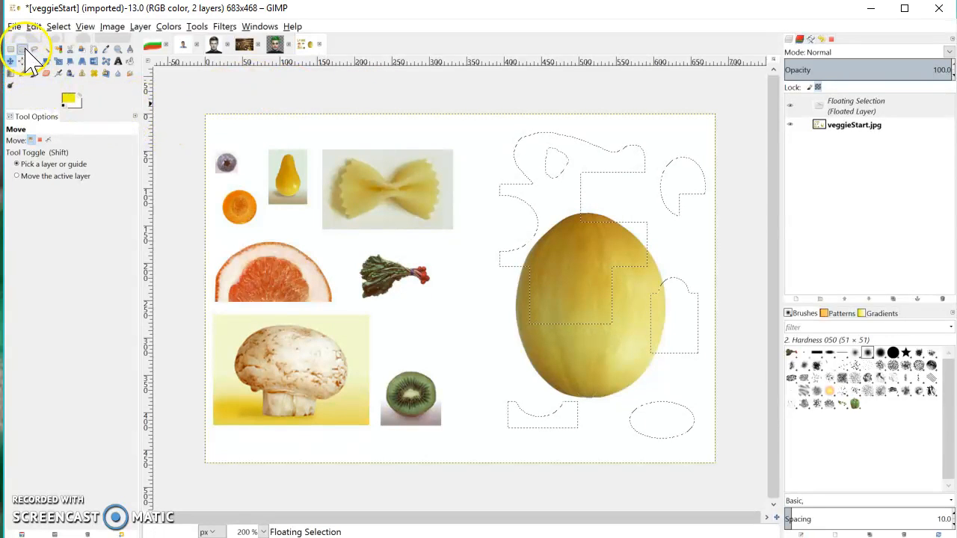
Circle-select the orange slice, copy it, and paste it as a floating selection.
click(33, 59)
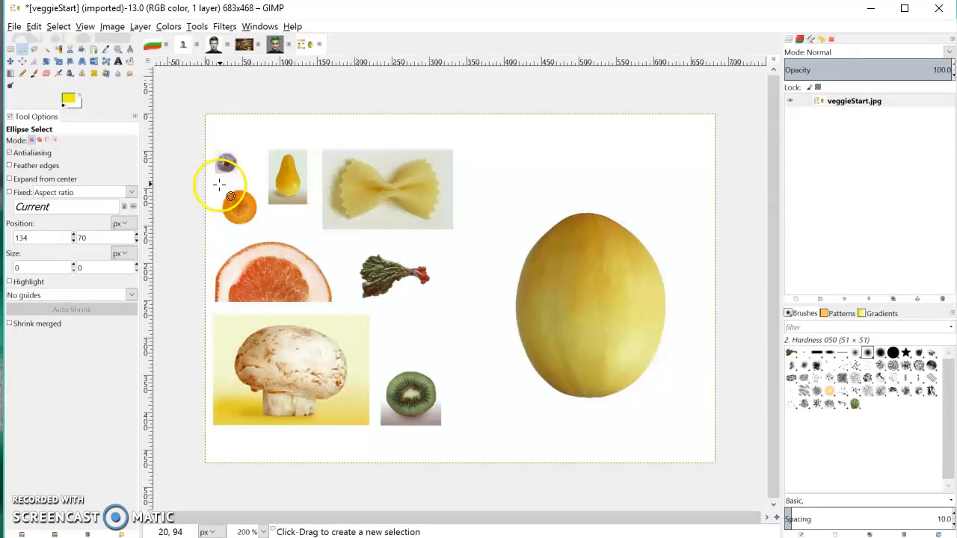
drag(220, 191, 254, 222)
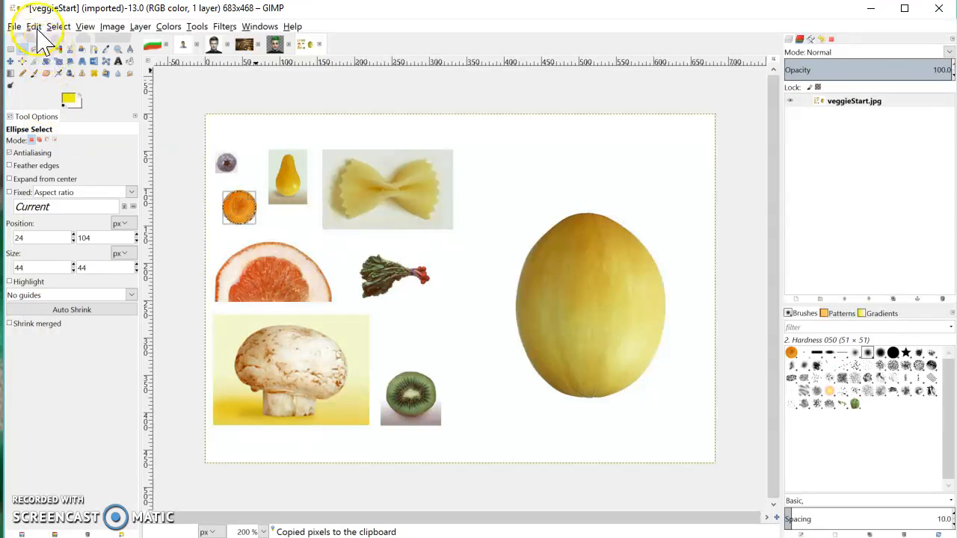
click(33, 26)
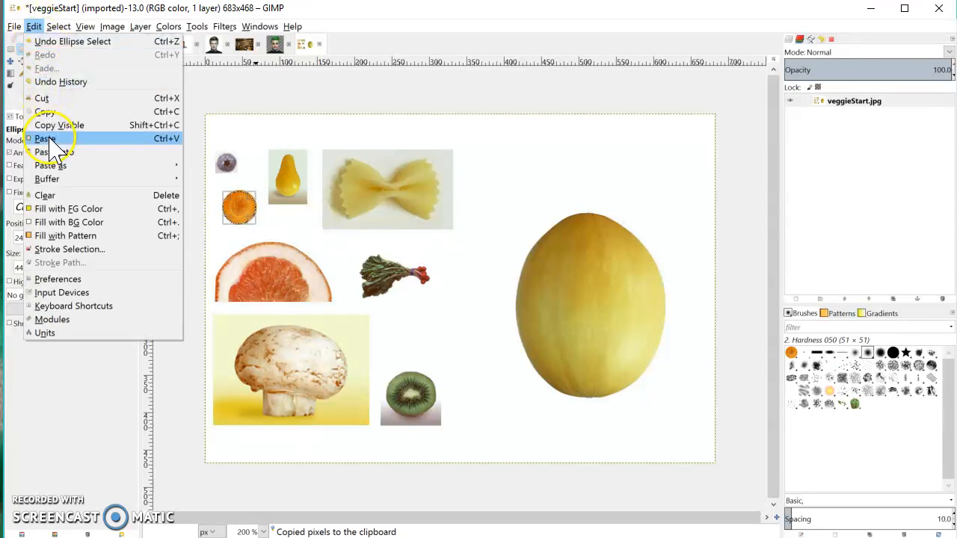
click(44, 138)
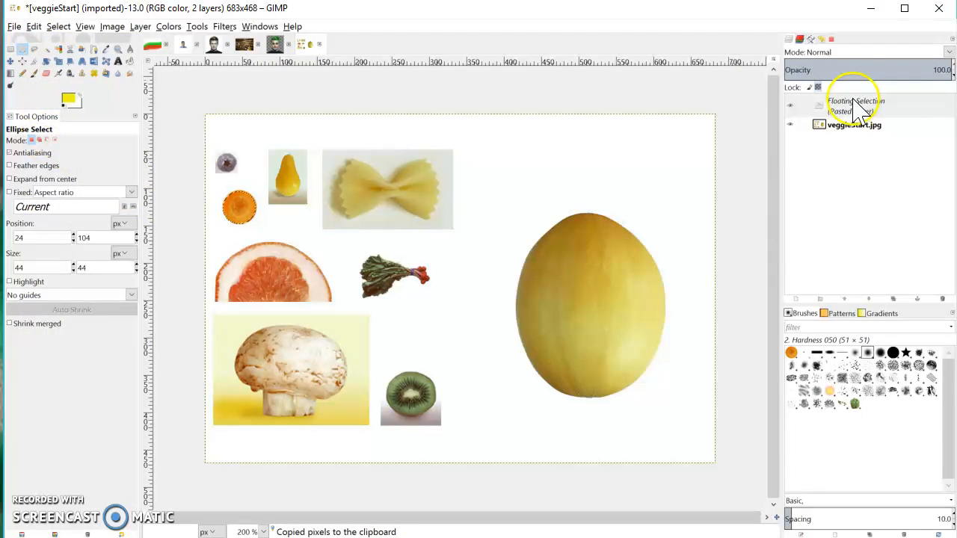